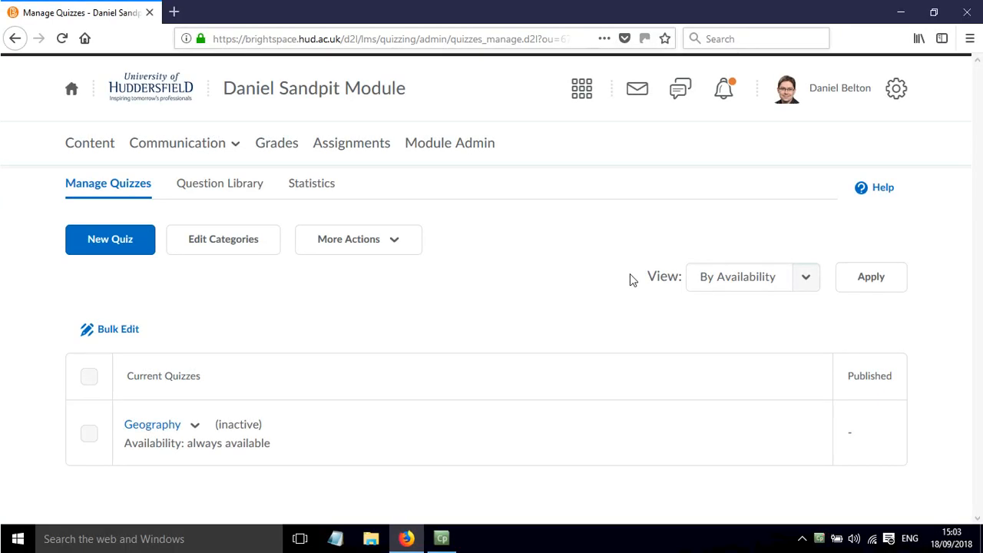
{"action": "mouse_move", "coordinate": [591, 285]}
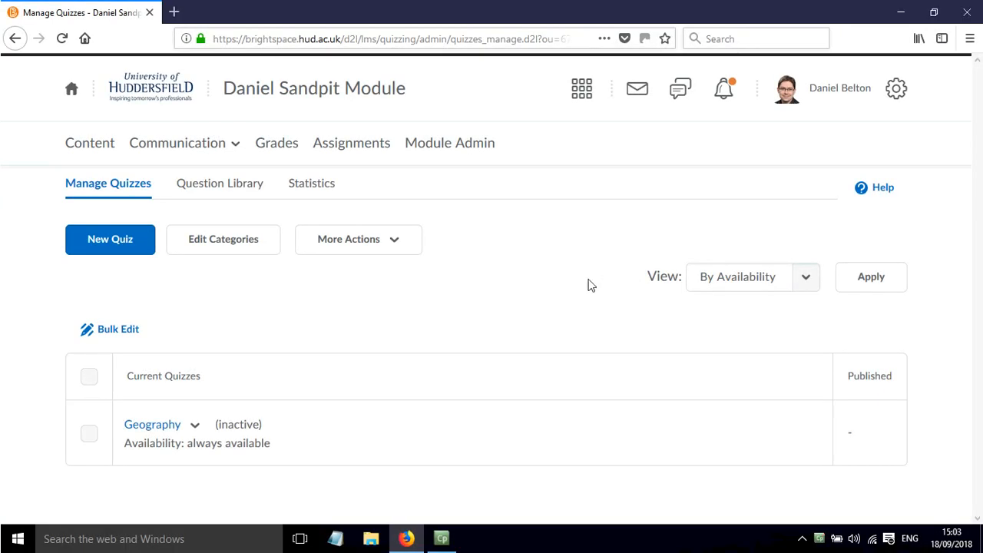
{"action": "mouse_move", "coordinate": [152, 425]}
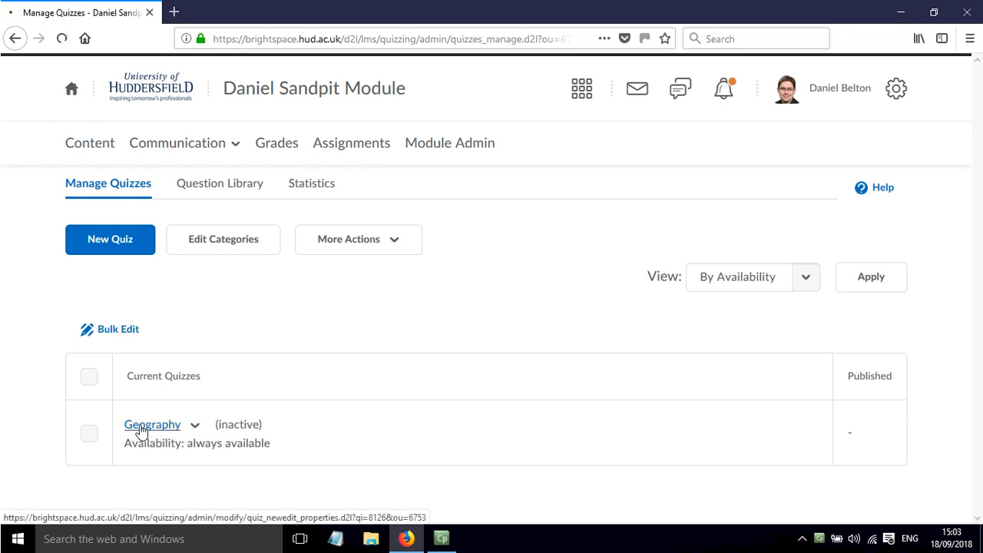
Open the Geography quiz from Manage Quizzes to edit its general properties
{"action": "left_click", "coordinate": [152, 424]}
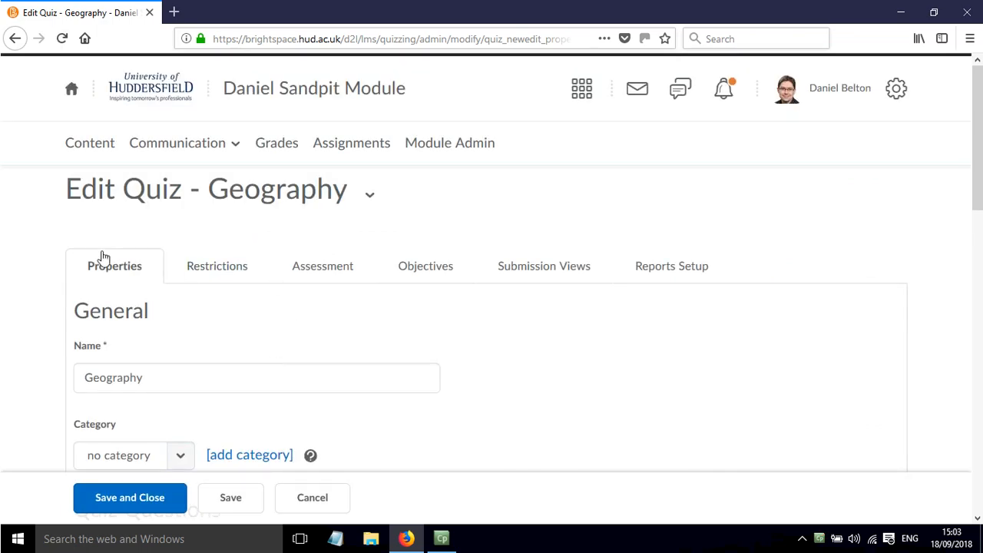
{"action": "scroll", "scroll_direction": "down", "scroll_amount": 3}
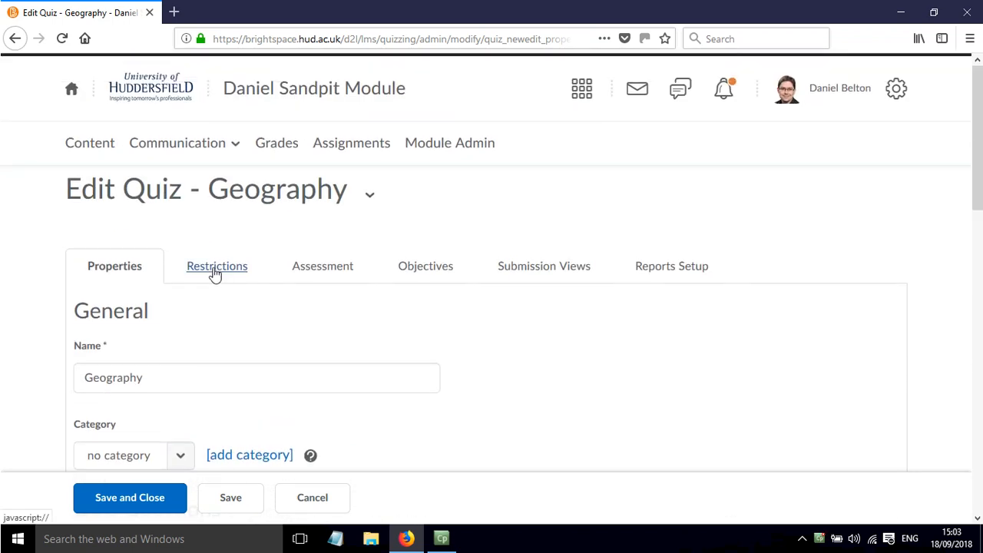
Make the Geography quiz Active and enable due, start and end dates
{"action": "left_click", "coordinate": [217, 266]}
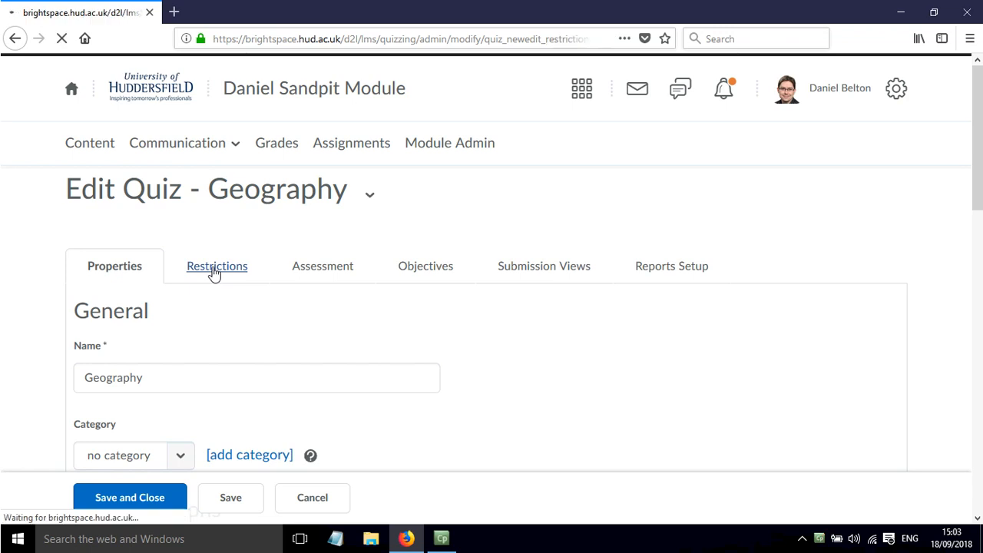
{"action": "left_click", "coordinate": [216, 266]}
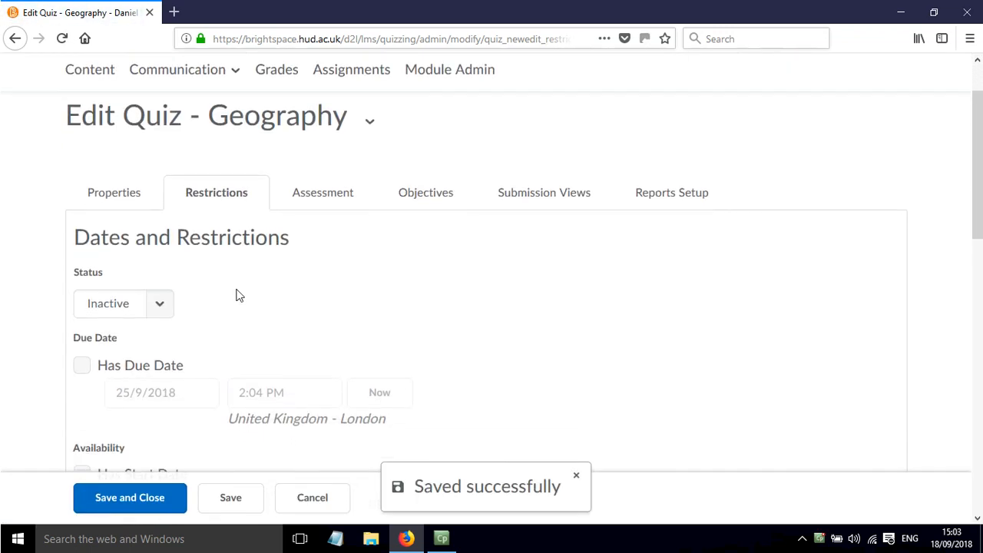
{"action": "left_click", "coordinate": [123, 302]}
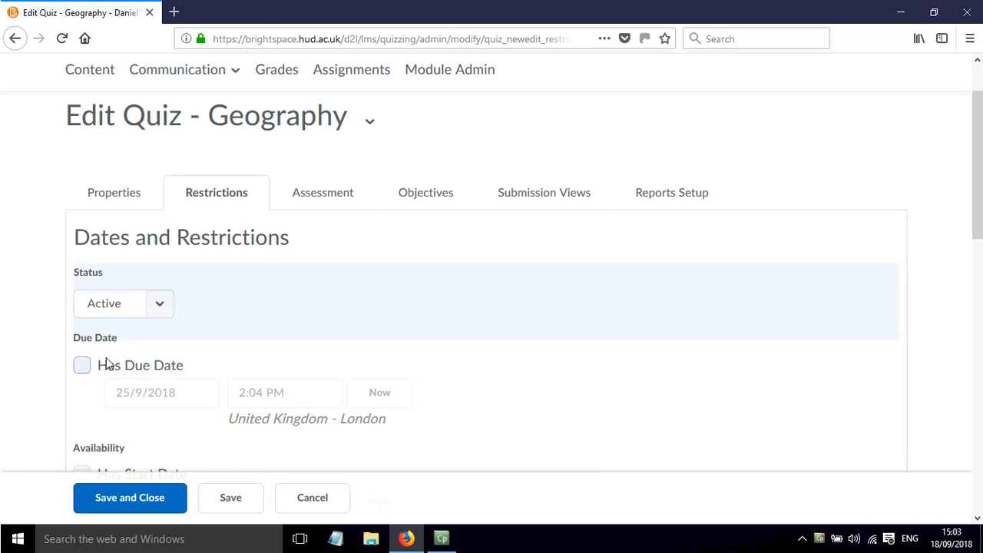
{"action": "left_click", "coordinate": [82, 365]}
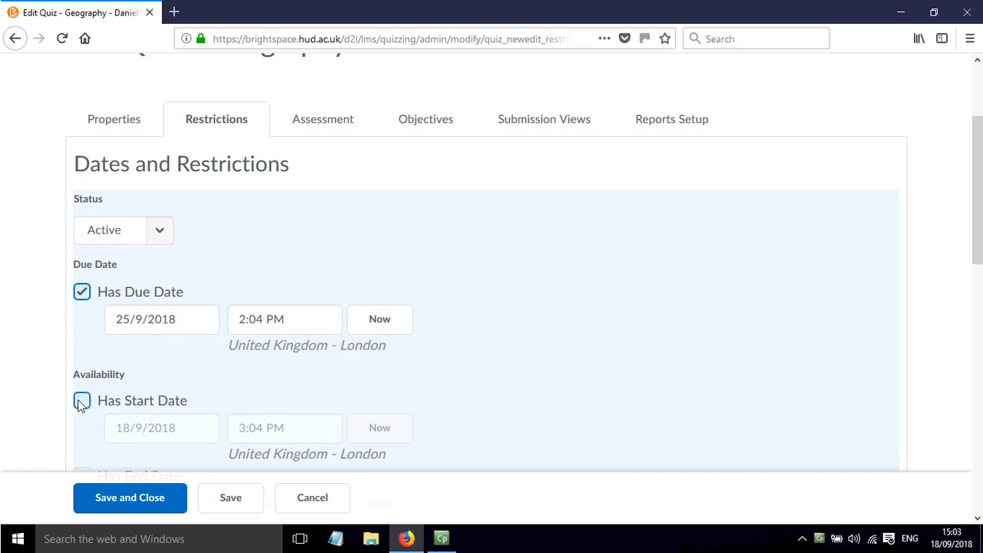
{"action": "left_click", "coordinate": [82, 400]}
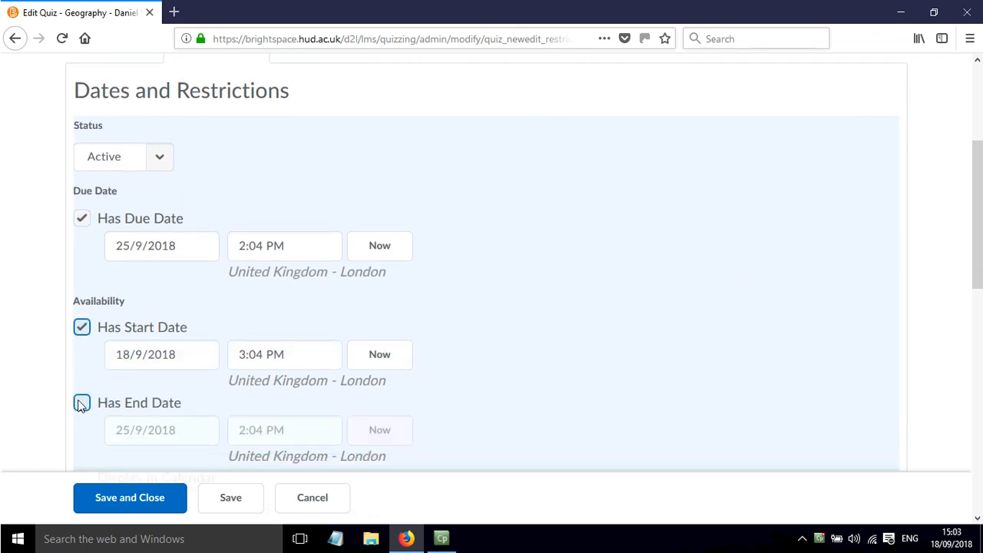
{"action": "left_click", "coordinate": [81, 402]}
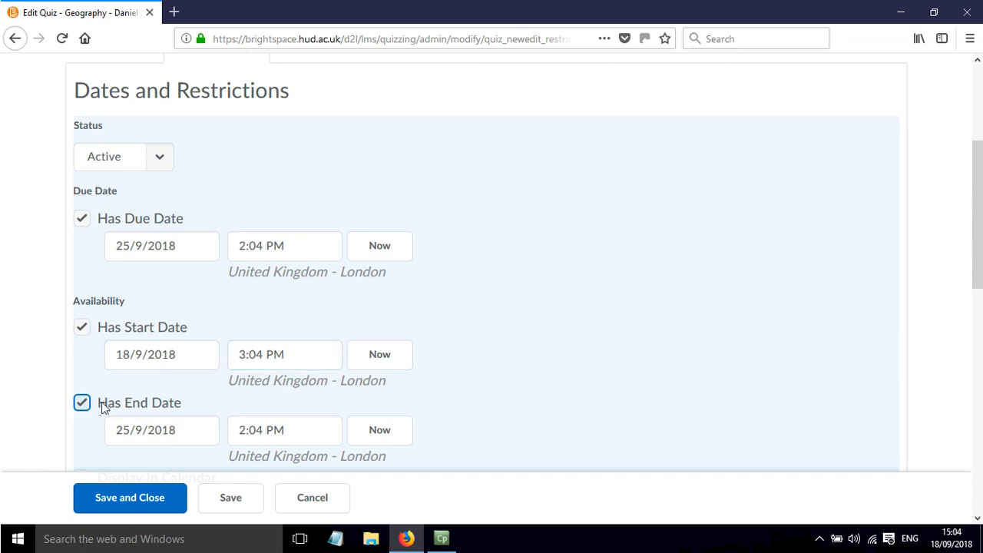
Adjust the due and end times and set the end date to 25/9/2018
{"action": "left_click", "coordinate": [284, 429]}
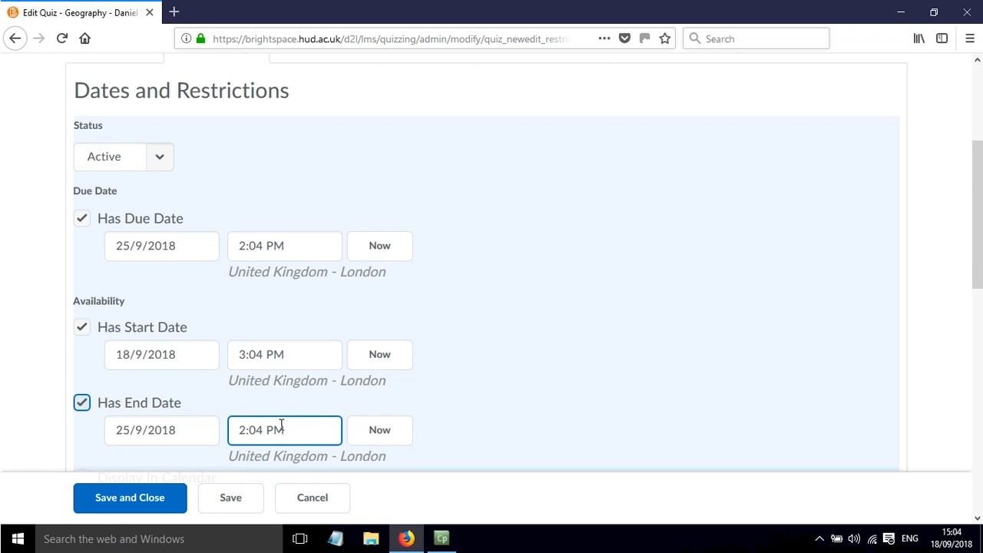
{"action": "left_click", "coordinate": [284, 245]}
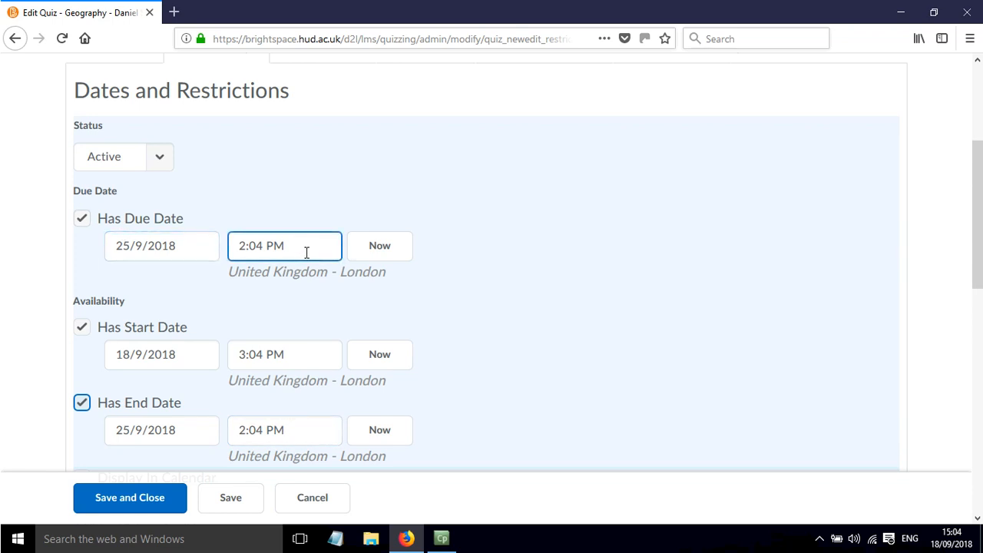
{"action": "left_click", "coordinate": [161, 246]}
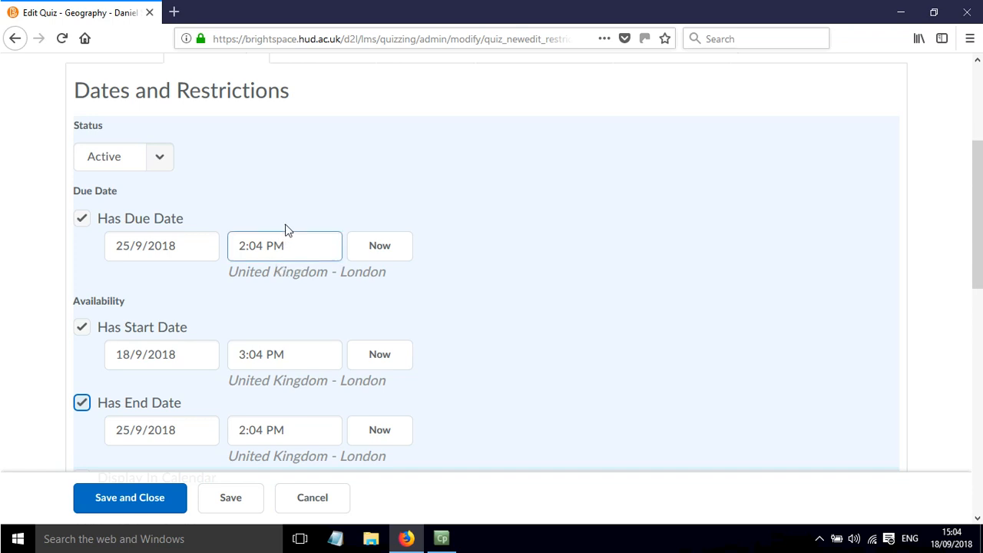
{"action": "mouse_move", "coordinate": [271, 206]}
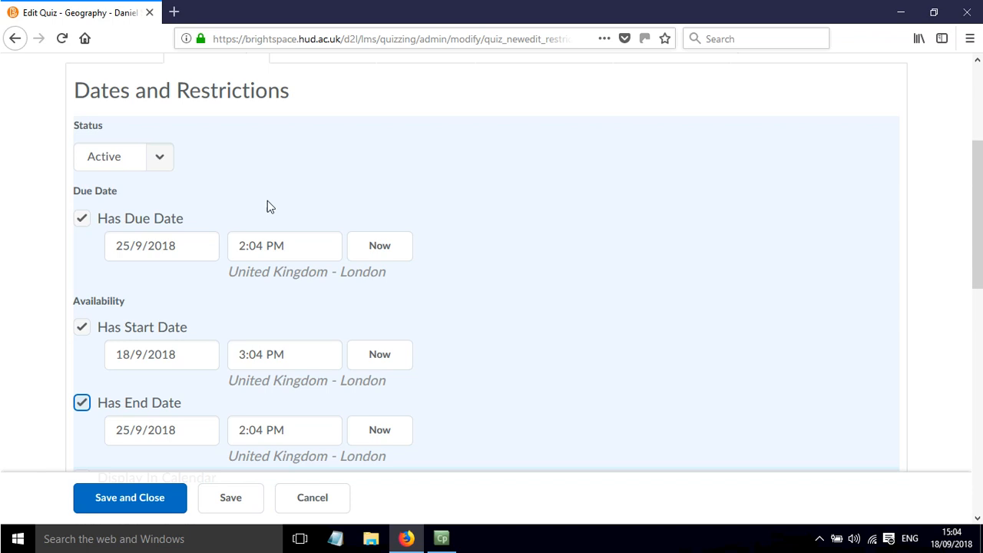
{"action": "mouse_move", "coordinate": [280, 231]}
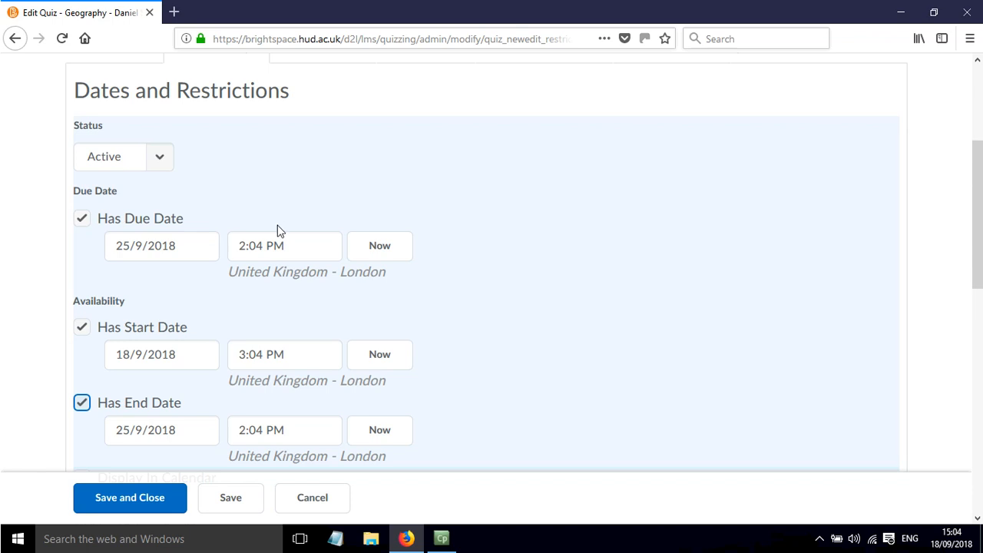
{"action": "mouse_move", "coordinate": [192, 410]}
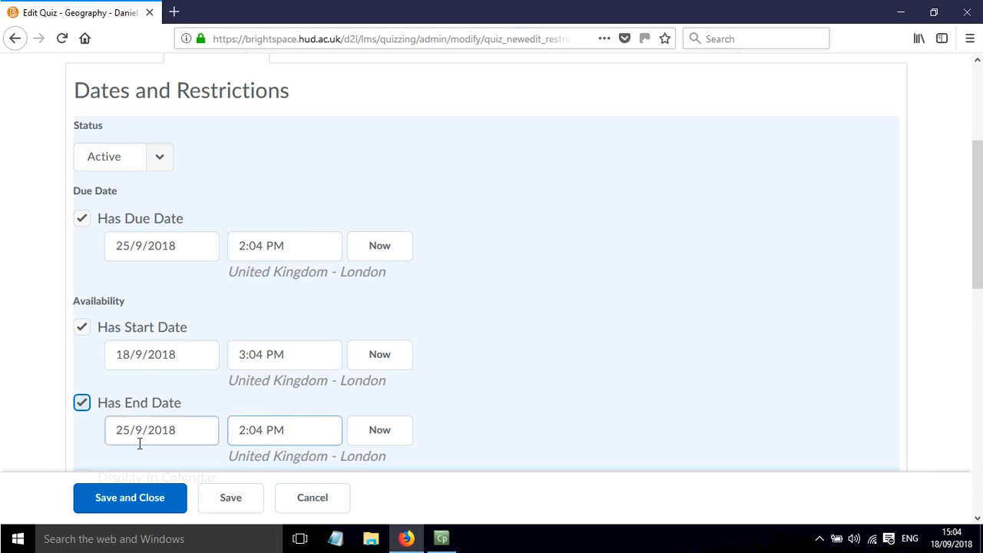
{"action": "left_click", "coordinate": [162, 430]}
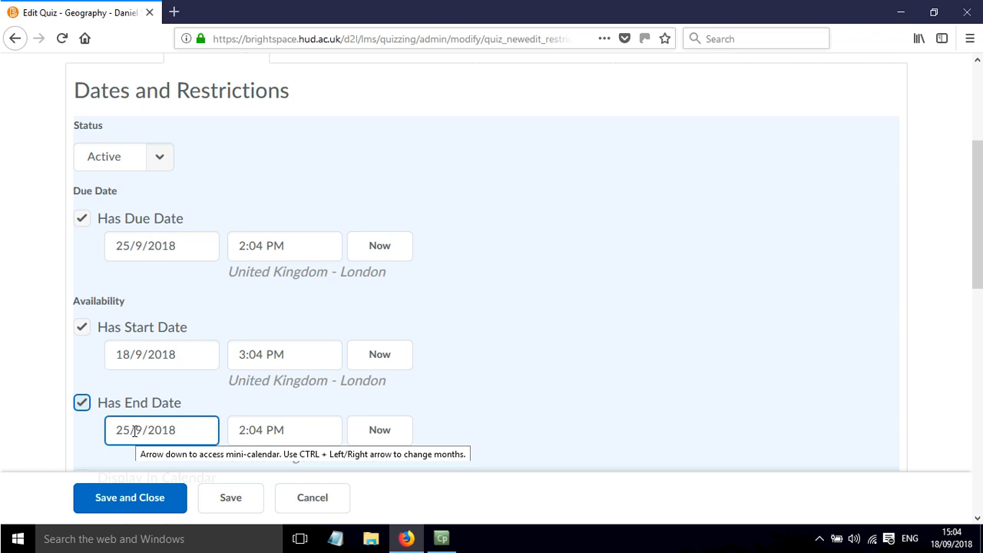
Tick Display In Calendar for the Geography quiz, bringing Timing settings into view
{"action": "scroll", "scroll_direction": "down", "scroll_amount": 3}
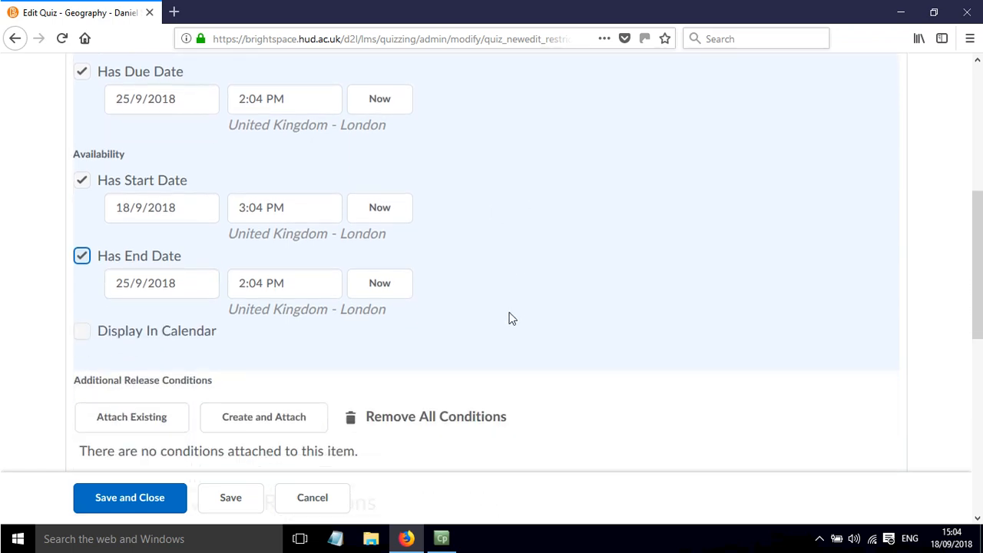
{"action": "scroll", "scroll_direction": "down", "scroll_amount": 3}
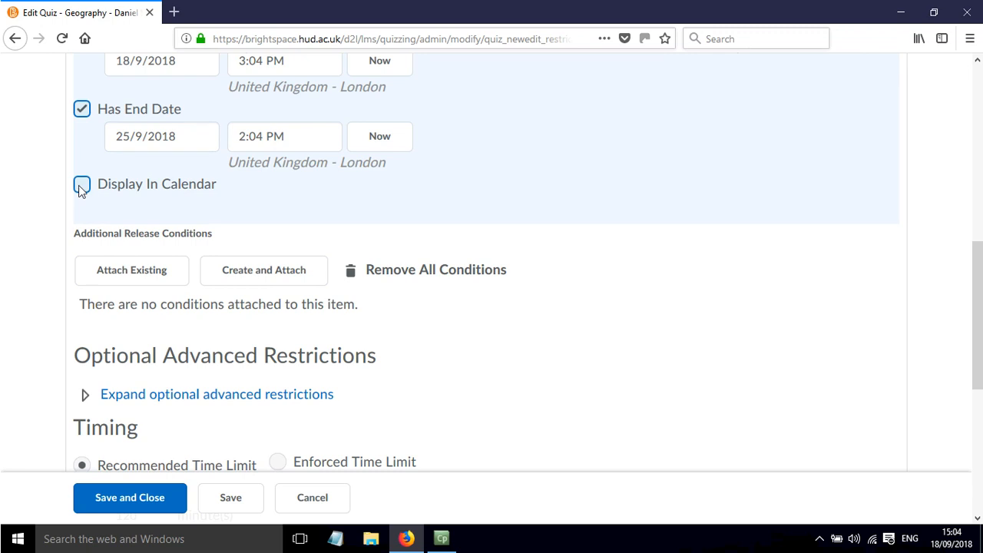
{"action": "left_click", "coordinate": [82, 184]}
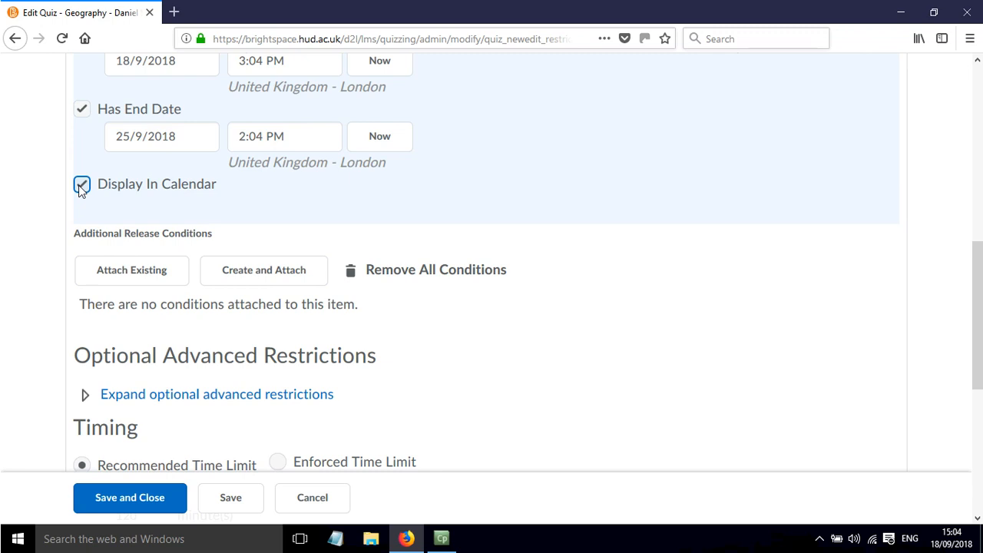
{"action": "mouse_move", "coordinate": [81, 187]}
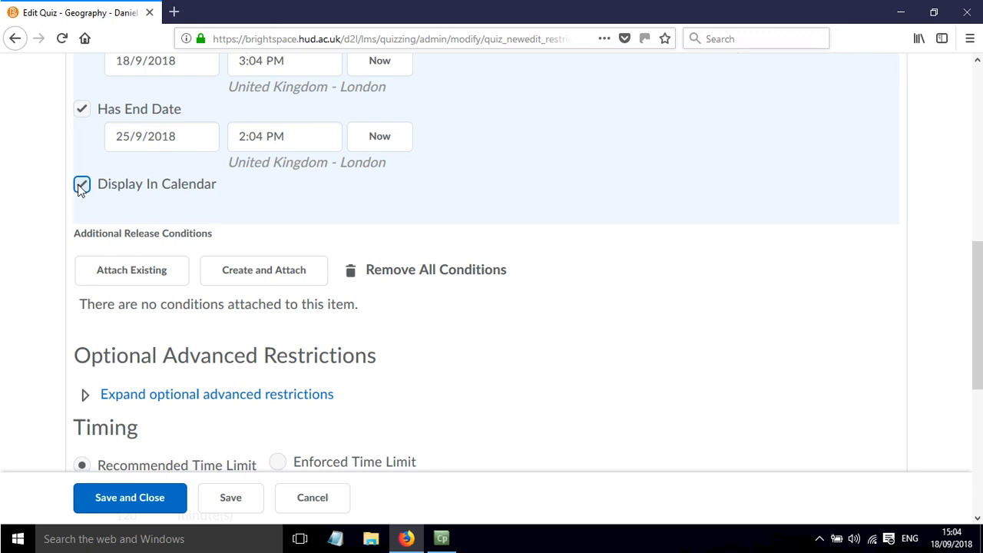
{"action": "scroll", "scroll_direction": "down", "scroll_amount": 3}
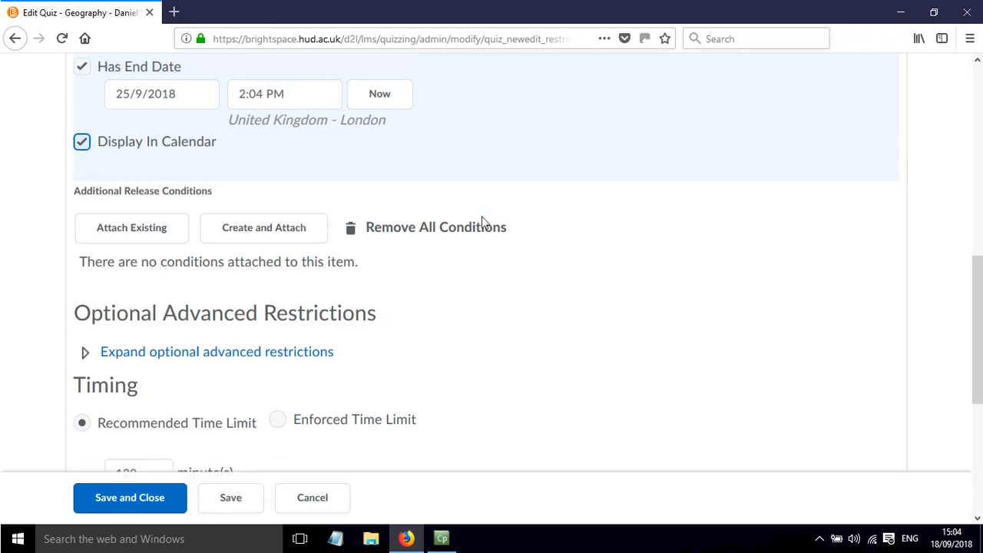
{"action": "scroll", "scroll_direction": "down", "scroll_amount": 3}
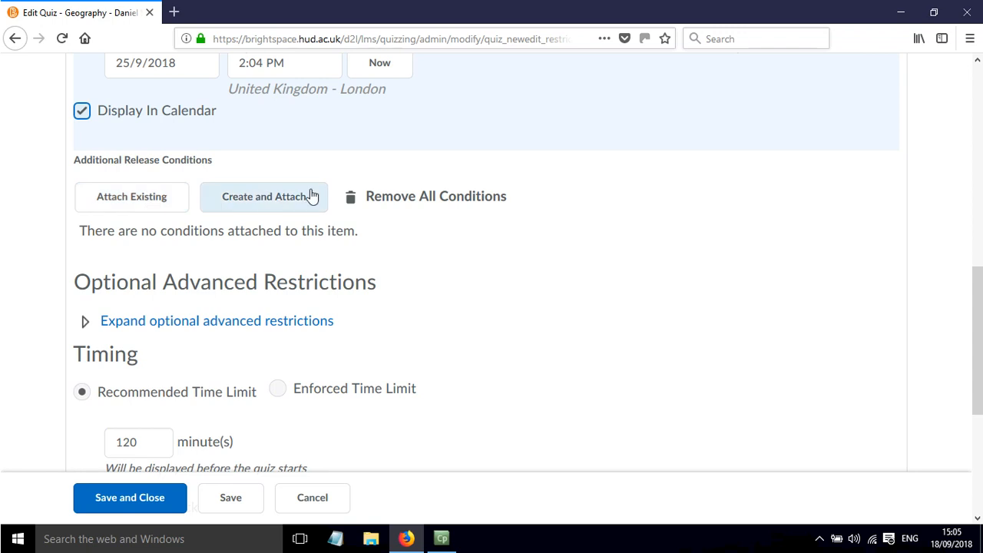
{"action": "scroll", "scroll_direction": "down", "scroll_amount": 3}
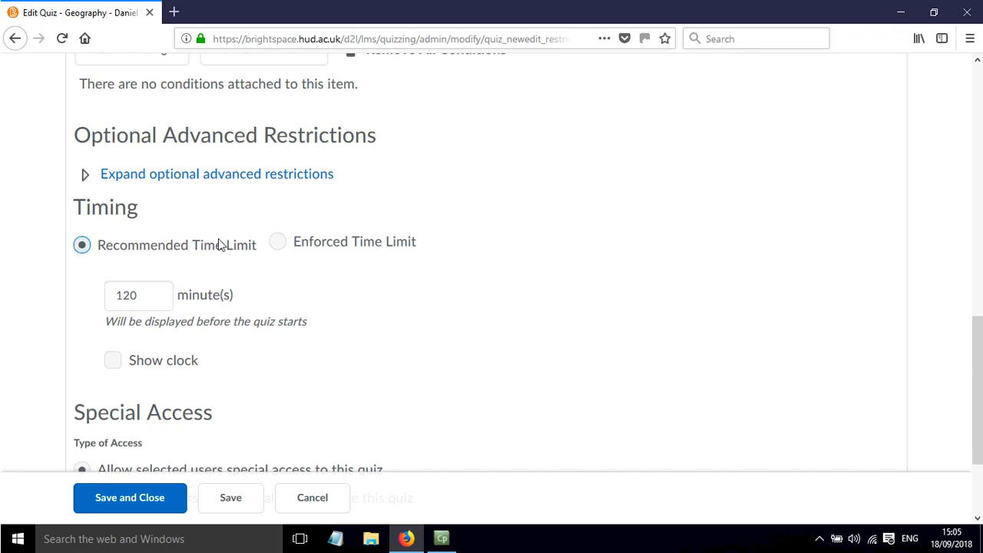
Enforce a 120-minute time limit with a 5-minute grace period
{"action": "left_click", "coordinate": [277, 241]}
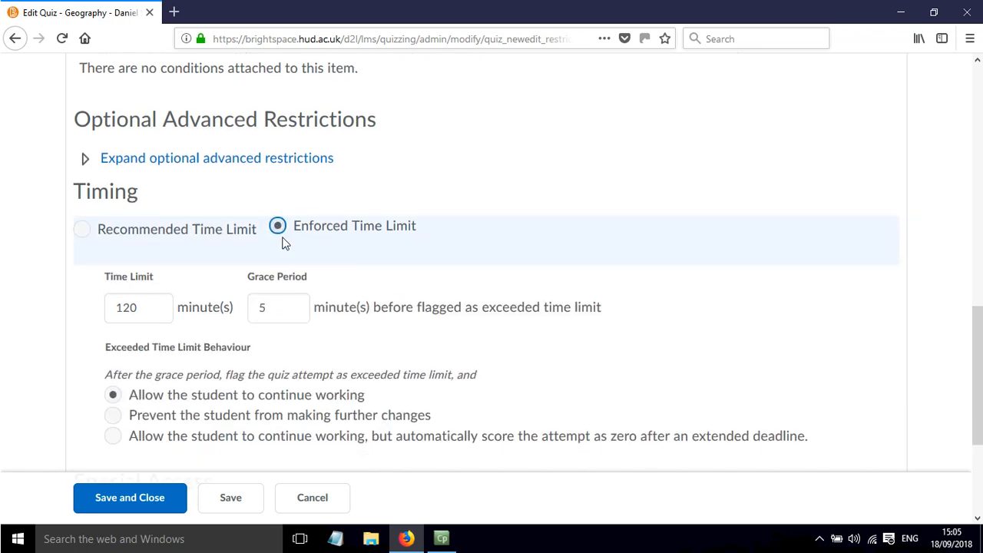
{"action": "scroll", "scroll_direction": "down", "scroll_amount": 3}
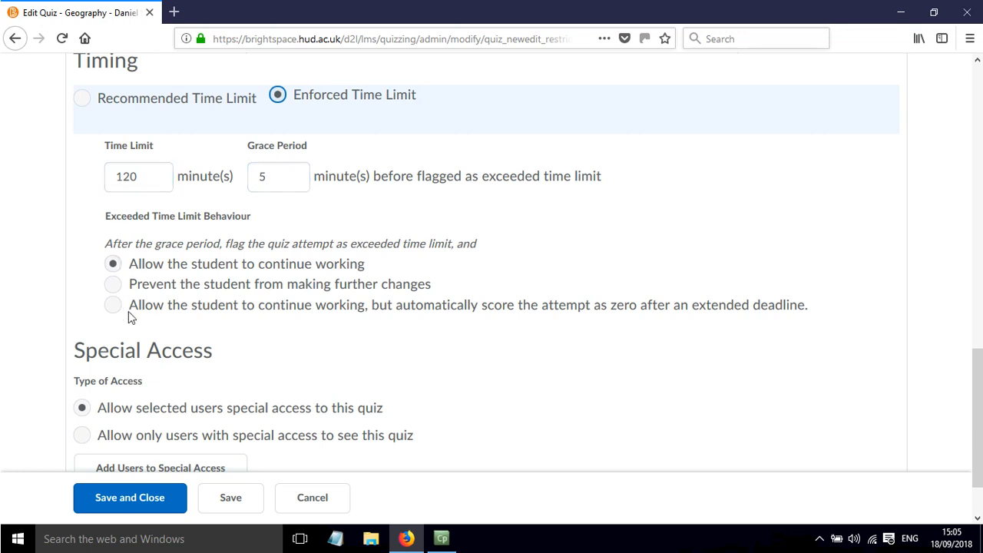
{"action": "left_click", "coordinate": [113, 263]}
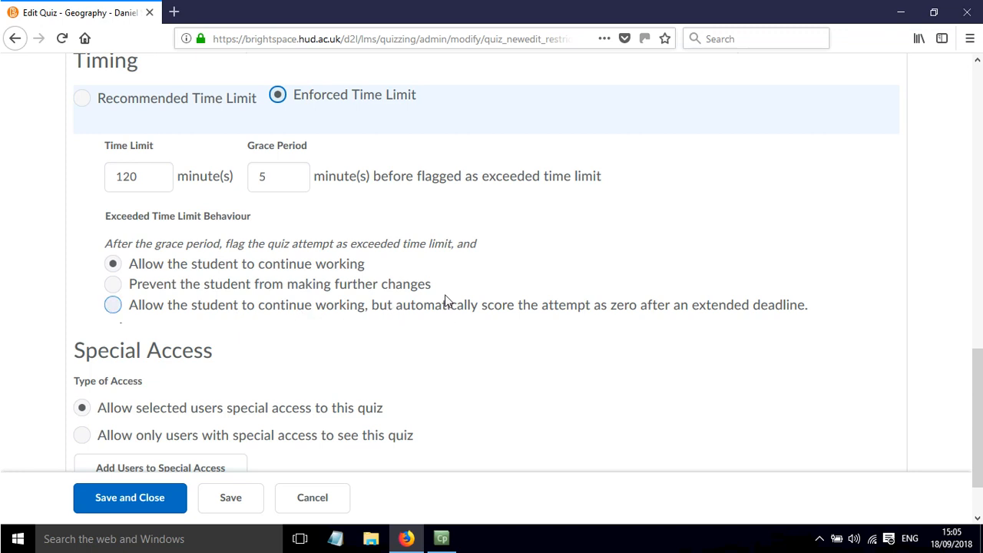
{"action": "left_click", "coordinate": [113, 304]}
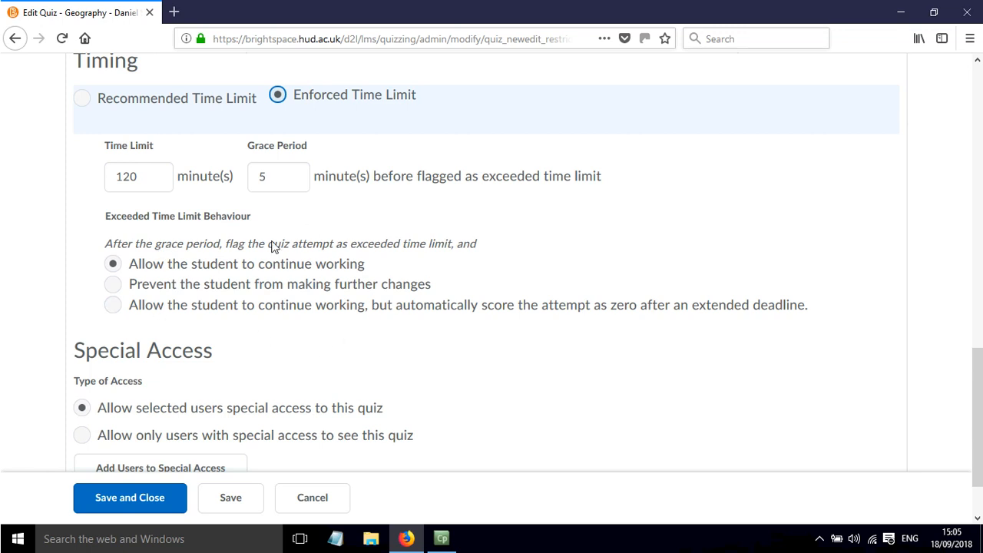
{"action": "scroll", "scroll_direction": "down", "scroll_amount": 3}
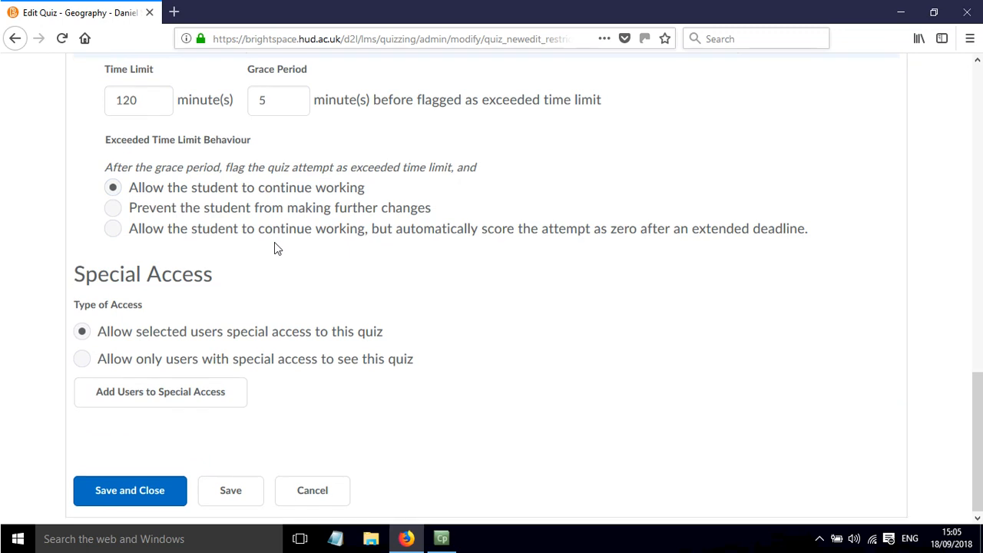
{"action": "scroll", "scroll_direction": "down", "scroll_amount": 3}
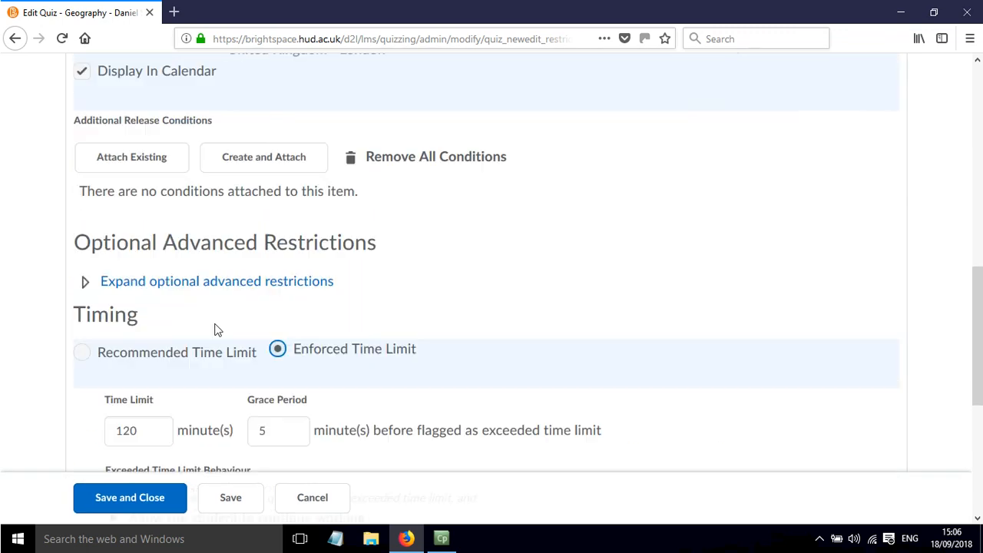
{"action": "scroll", "scroll_direction": "up", "scroll_amount": 3}
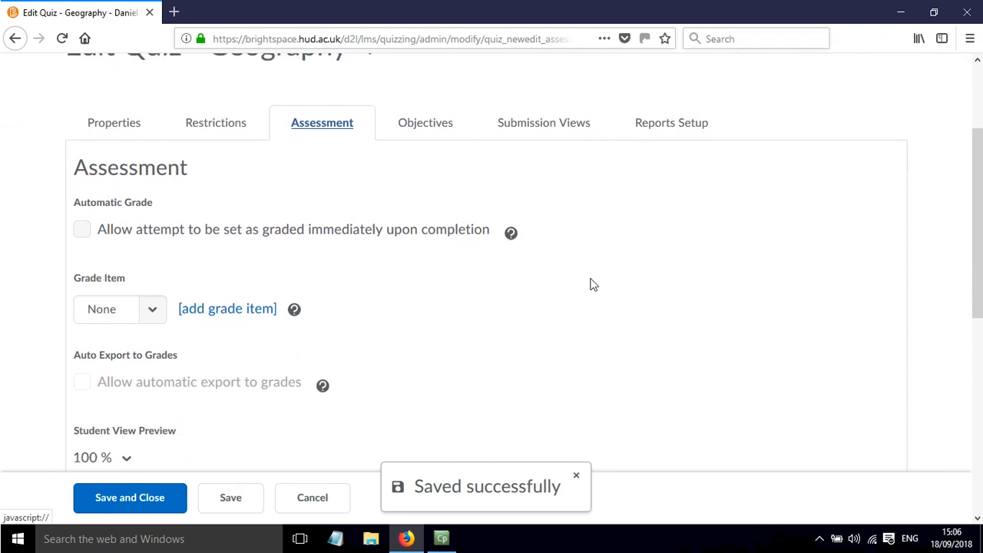
Enable immediate grading on completion and start a new grade item
{"action": "left_click", "coordinate": [82, 228]}
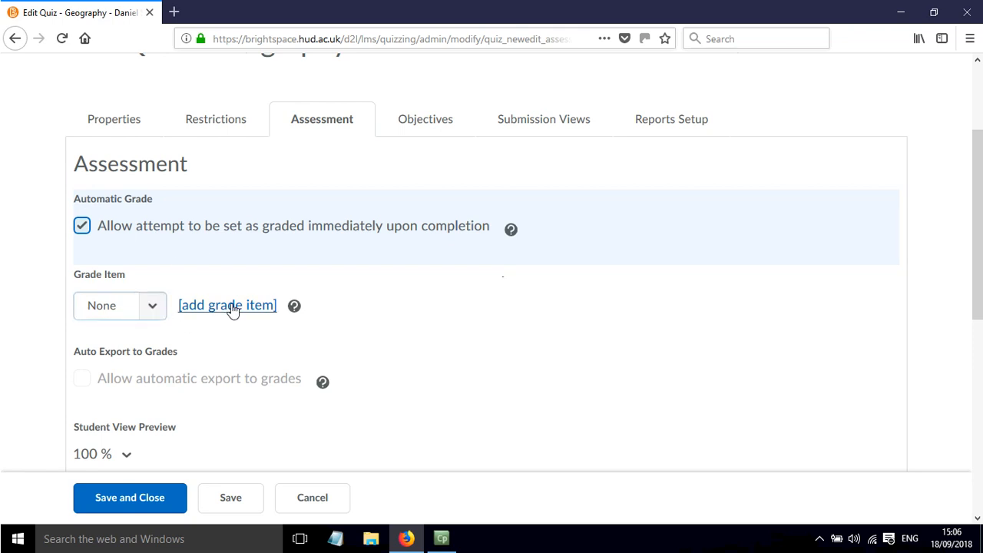
{"action": "left_click", "coordinate": [228, 305]}
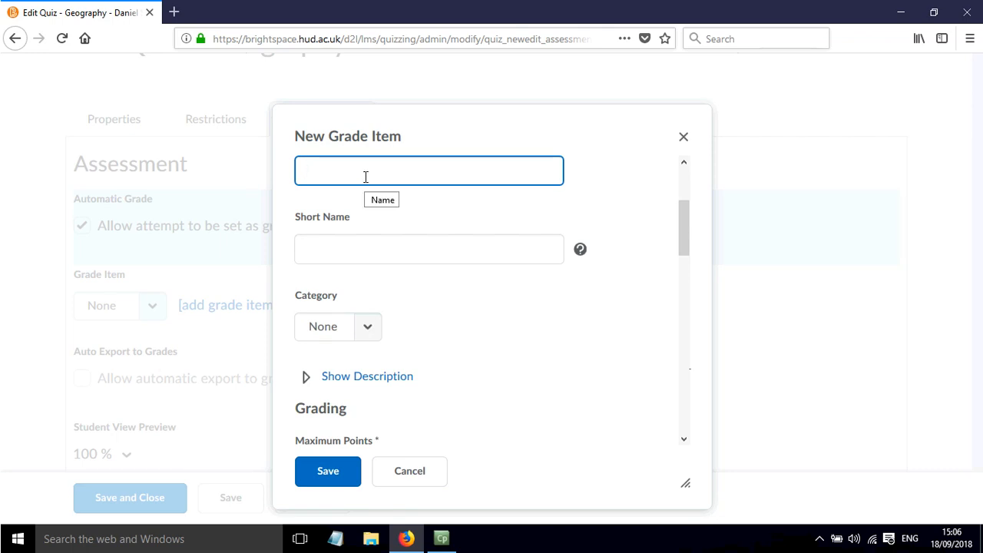
Create and save a 'Geography' grade item worth 20 points using the Percentage scheme
{"action": "type", "text": "G"}
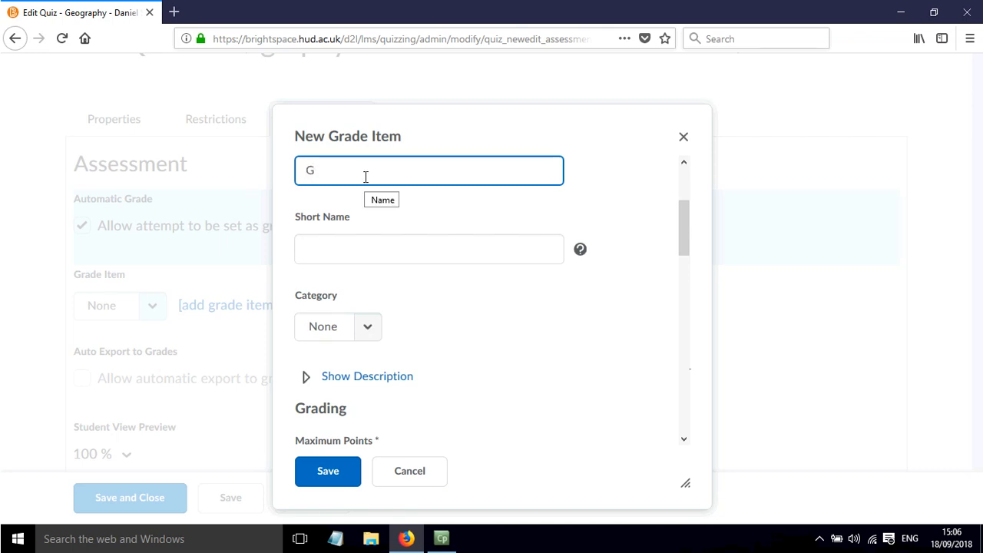
{"action": "type", "text": "eography"}
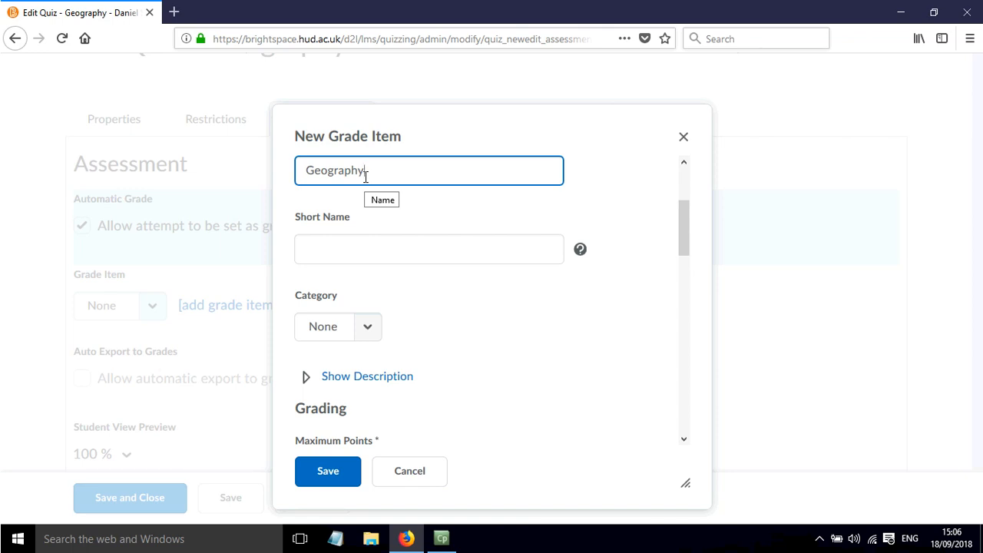
{"action": "left_click", "coordinate": [367, 327]}
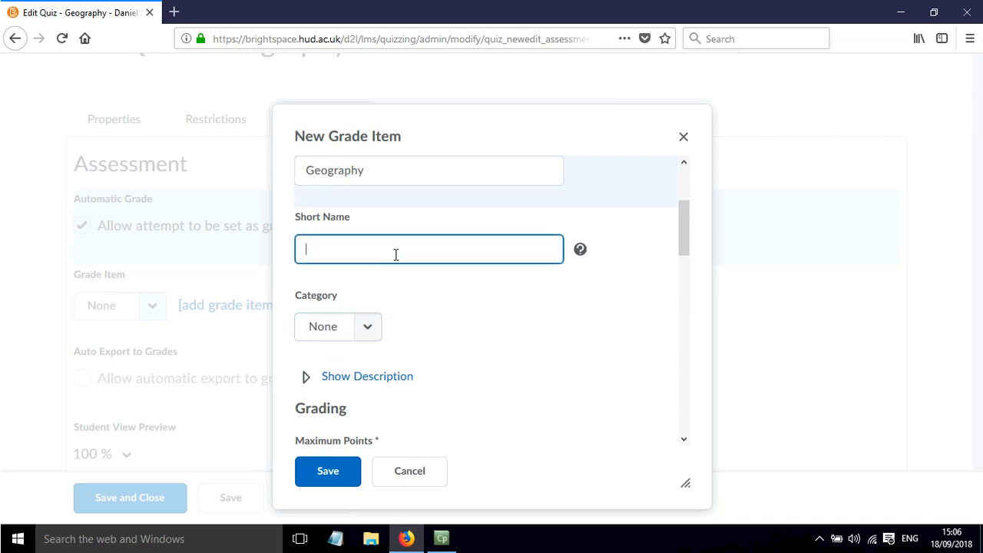
{"action": "scroll", "scroll_direction": "down", "scroll_amount": 3}
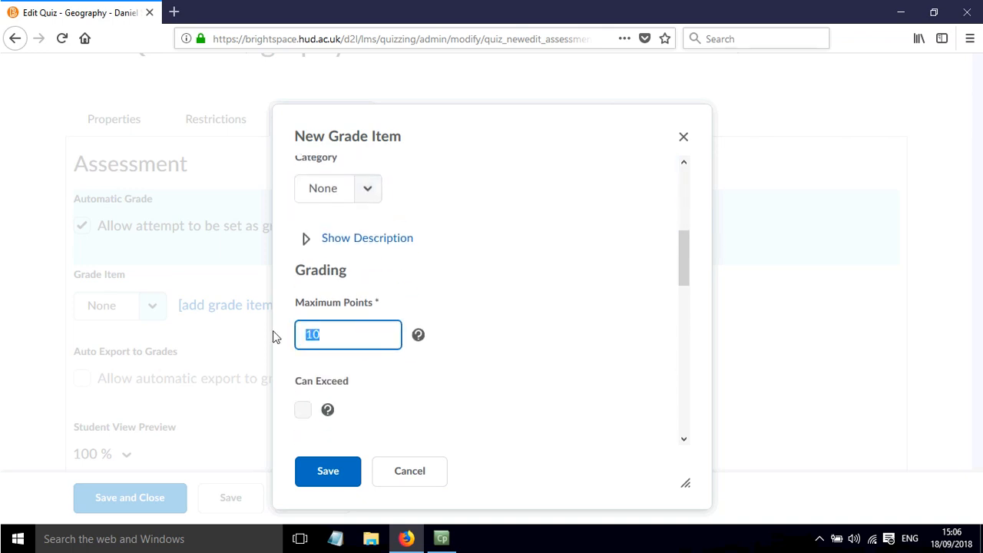
{"action": "type", "text": "20"}
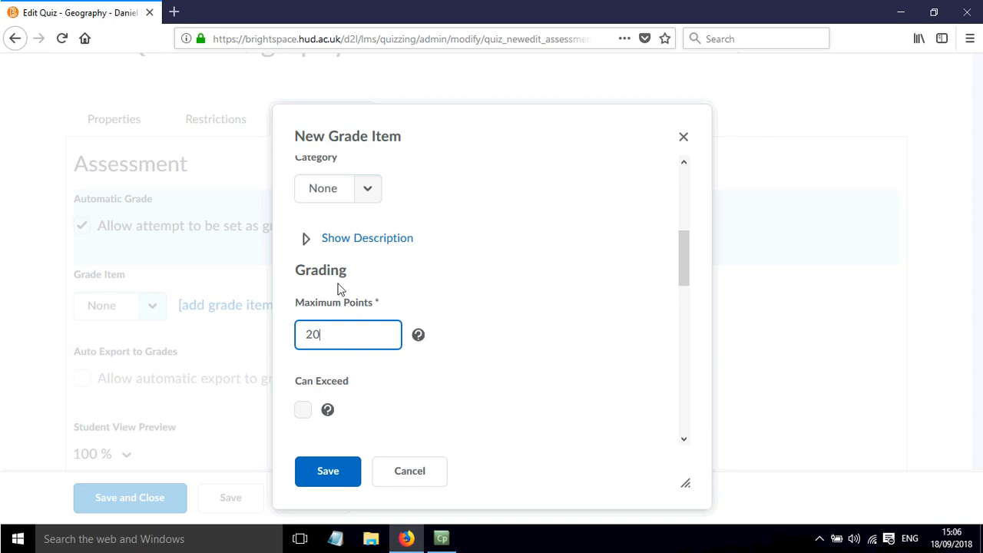
{"action": "scroll", "scroll_direction": "down", "scroll_amount": 3}
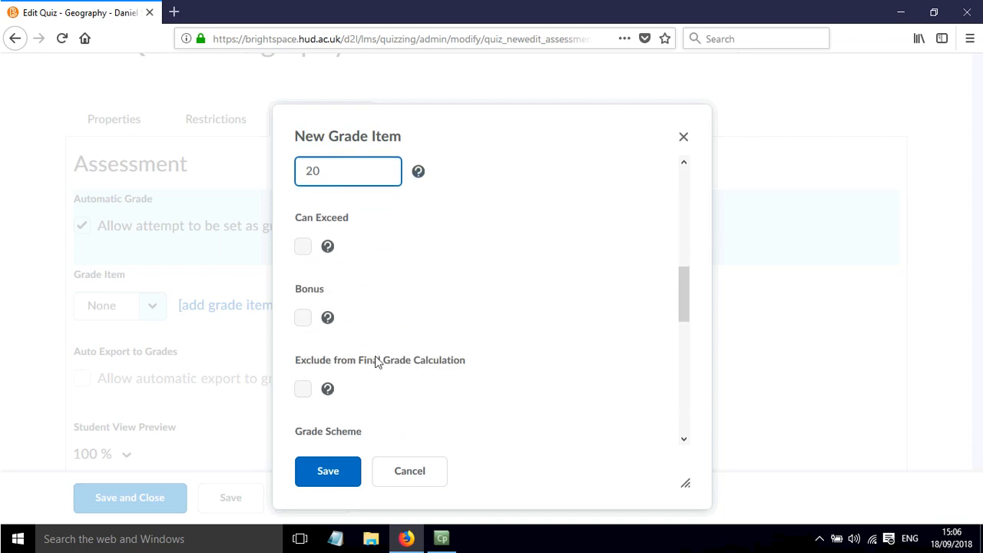
{"action": "scroll", "scroll_direction": "down", "scroll_amount": 3}
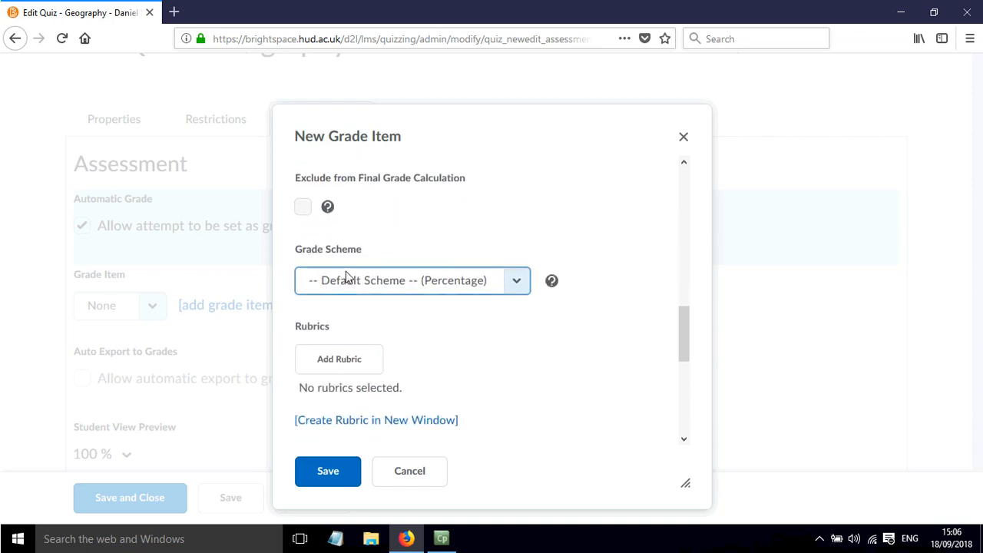
{"action": "left_click", "coordinate": [412, 280]}
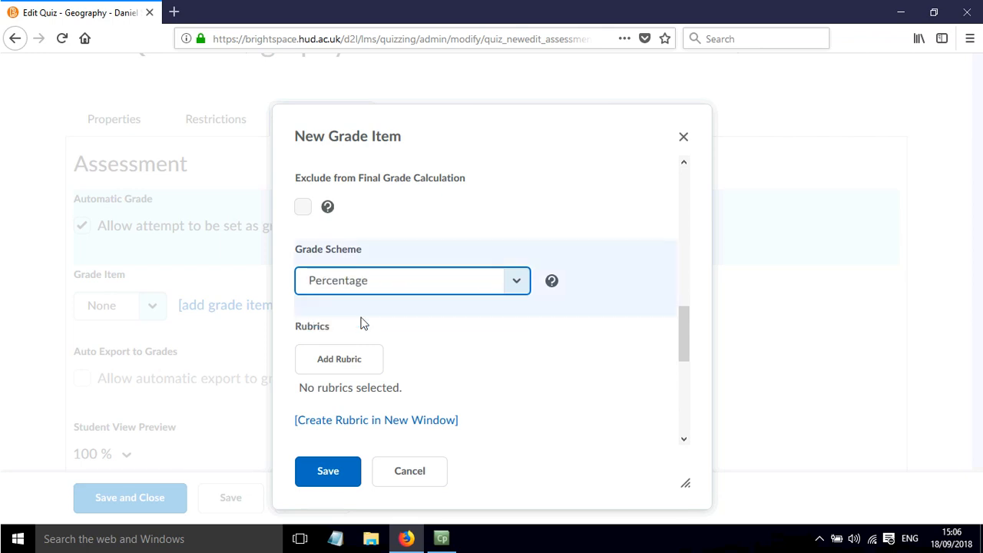
{"action": "mouse_move", "coordinate": [322, 457]}
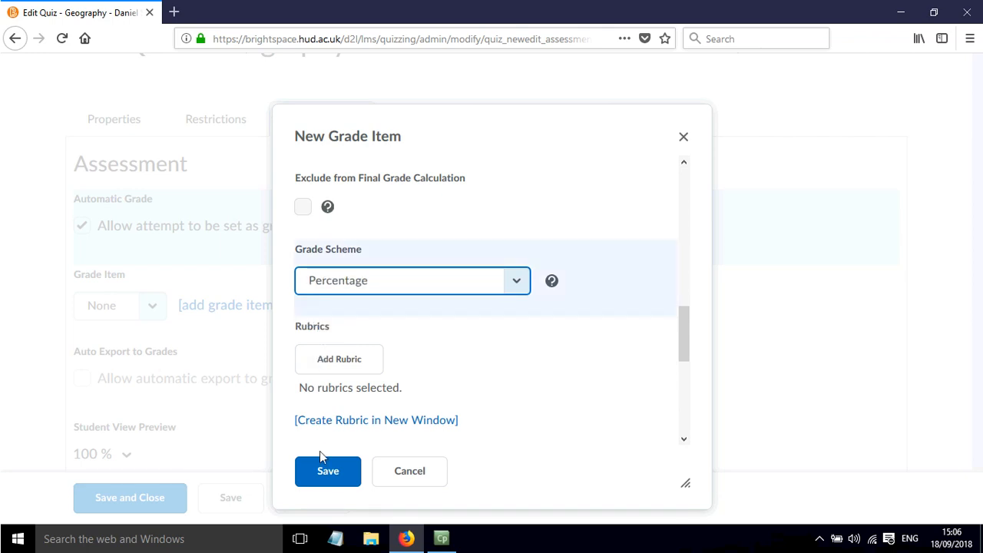
{"action": "left_click", "coordinate": [328, 471]}
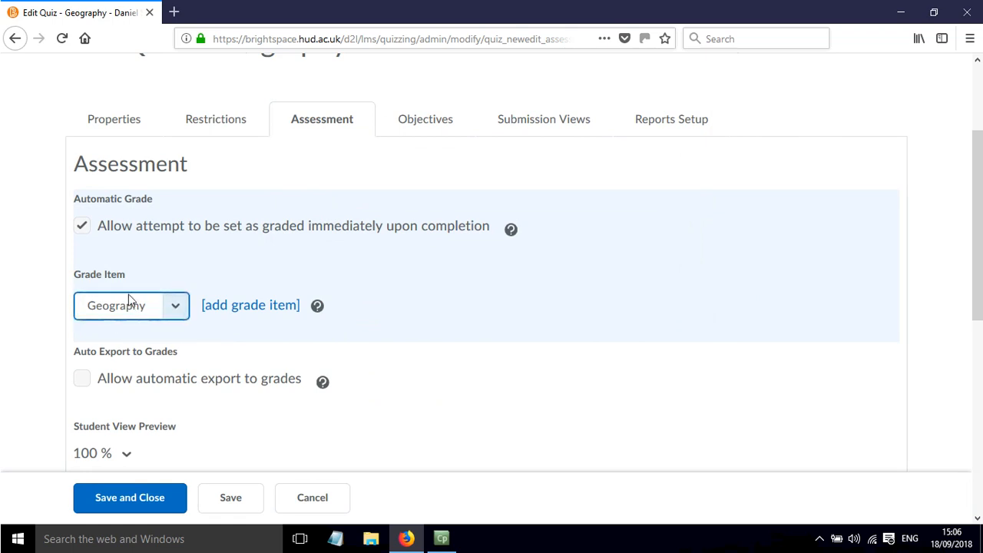
Enable automatic export of quiz scores to grades
{"action": "scroll", "scroll_direction": "down", "scroll_amount": 3}
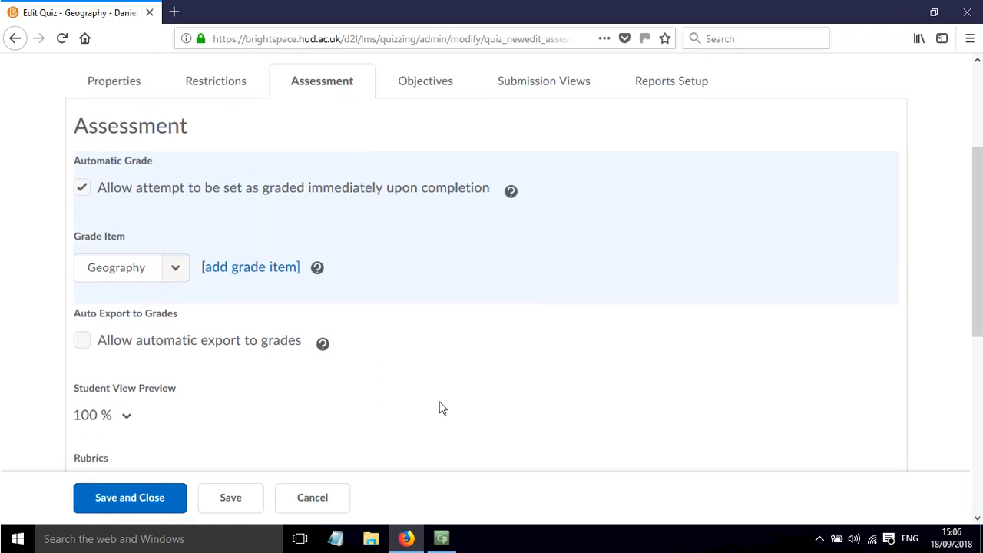
{"action": "scroll", "scroll_direction": "down", "scroll_amount": 3}
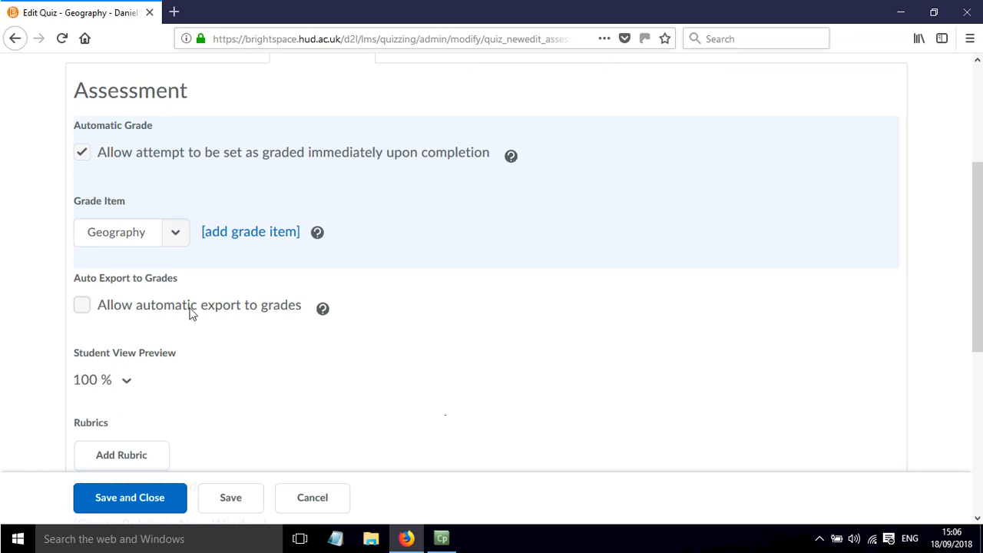
{"action": "left_click", "coordinate": [82, 305]}
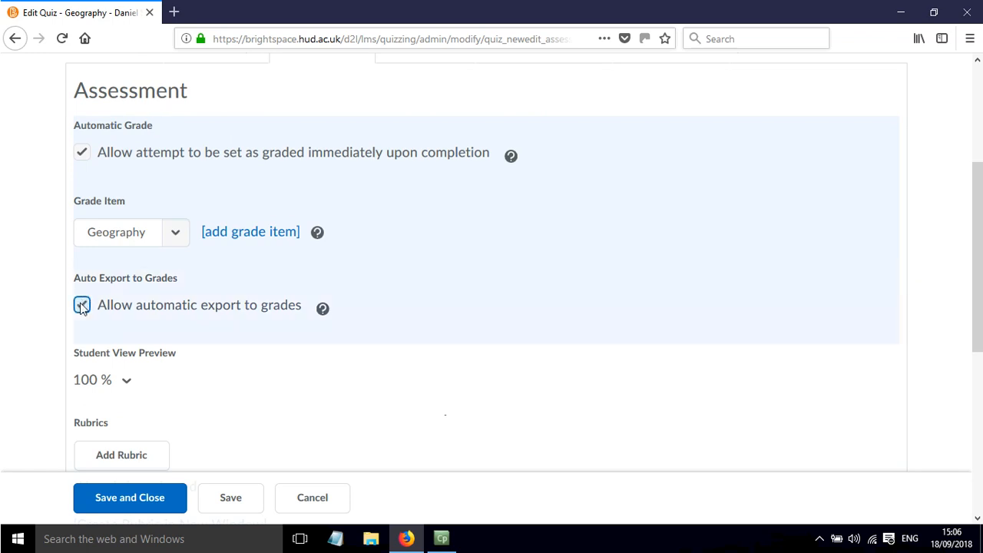
{"action": "left_click", "coordinate": [321, 308]}
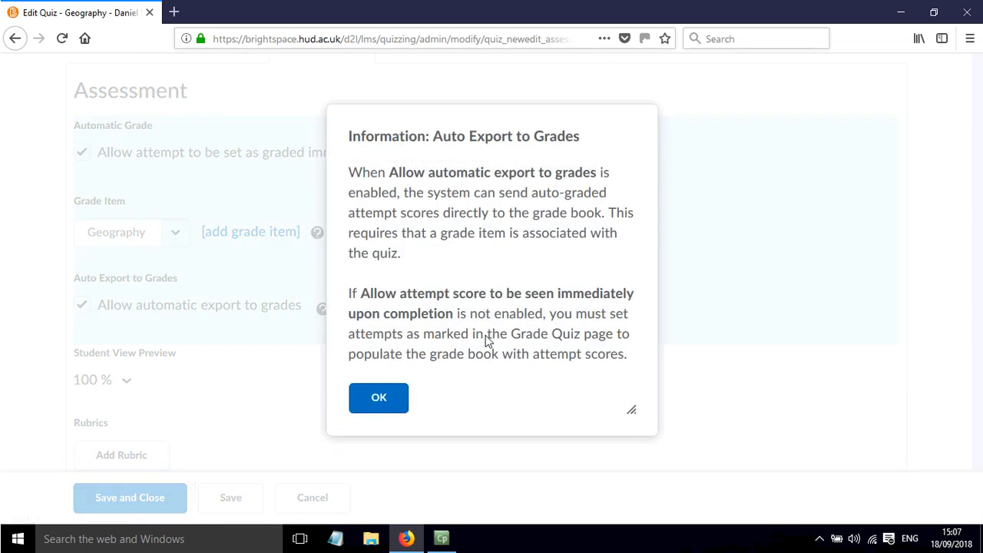
{"action": "mouse_move", "coordinate": [378, 397]}
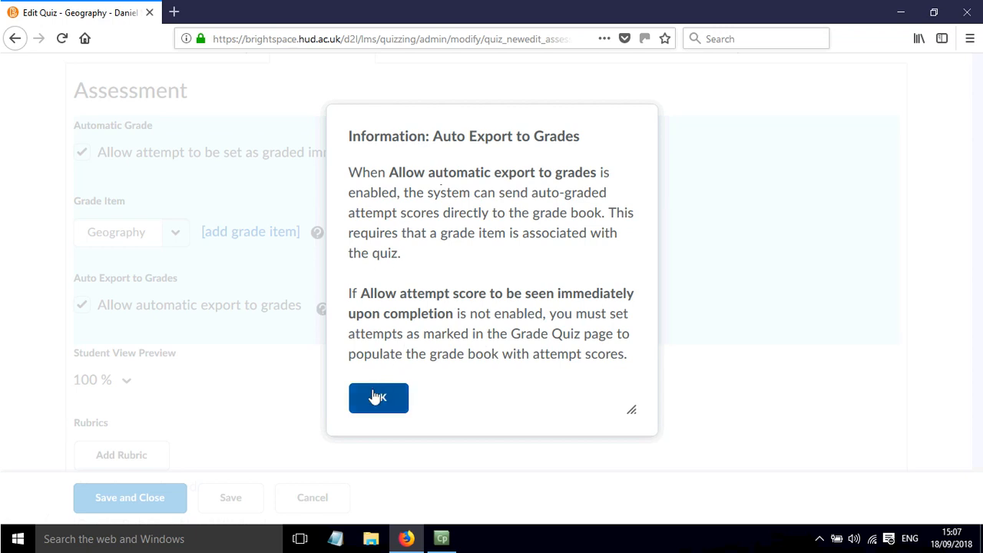
{"action": "left_click", "coordinate": [378, 398]}
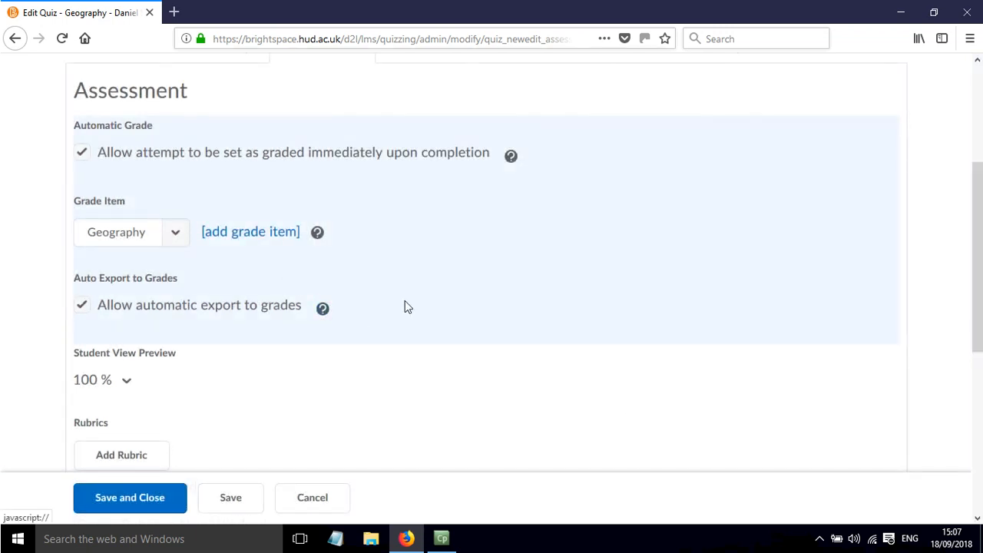
{"action": "scroll", "scroll_direction": "down", "scroll_amount": 3}
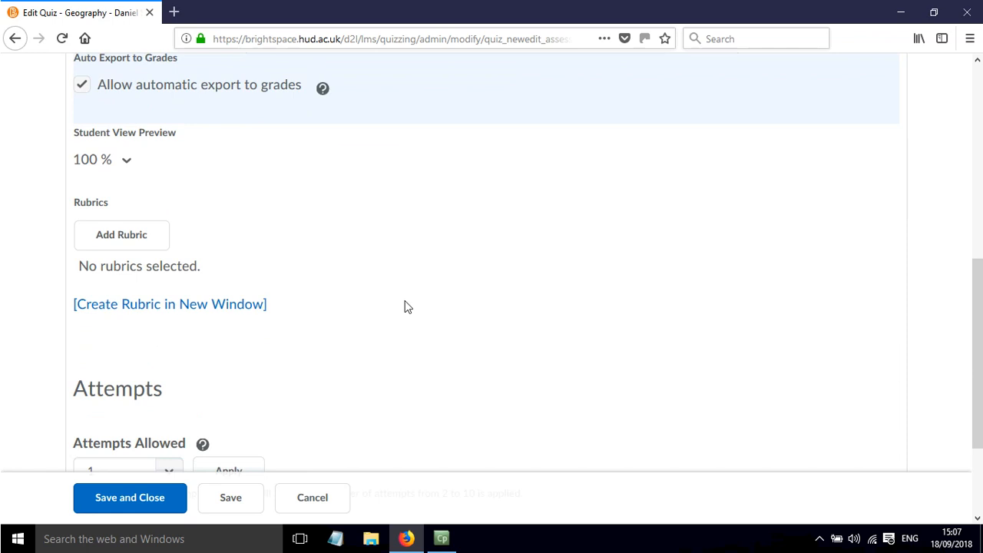
Set Attempts Allowed to Unlimited, keeping Highest Attempt as the grade calculation
{"action": "scroll", "scroll_direction": "down", "scroll_amount": 3}
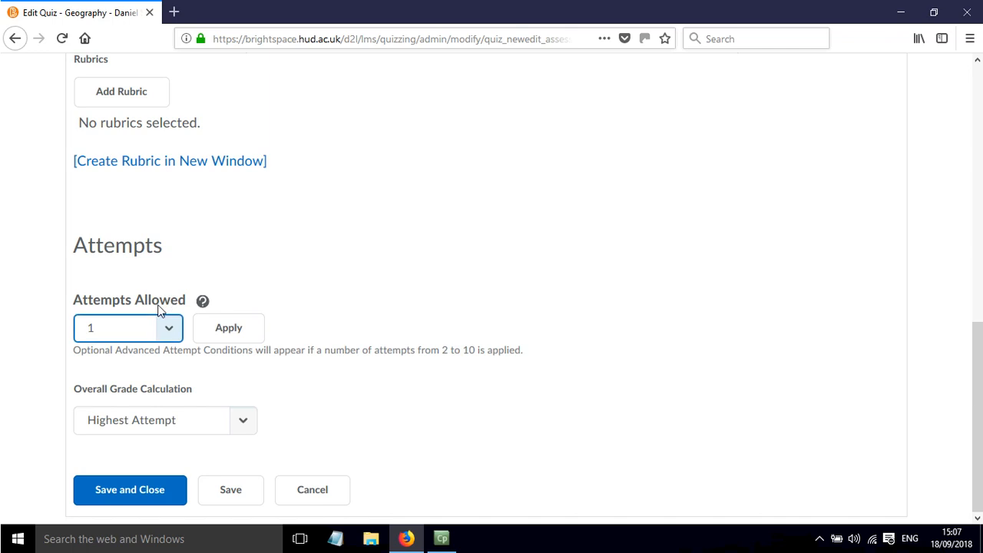
{"action": "left_click", "coordinate": [165, 420]}
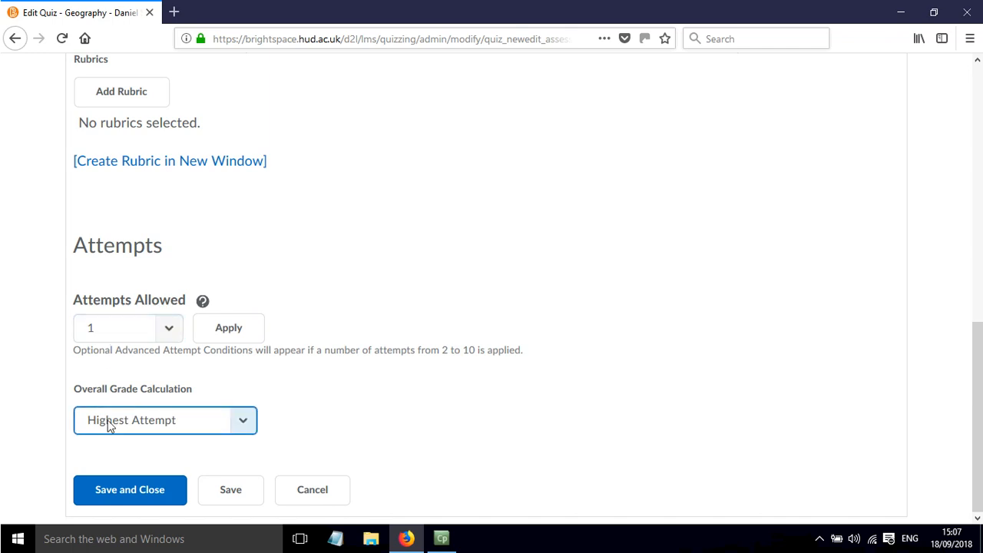
{"action": "left_click", "coordinate": [115, 328]}
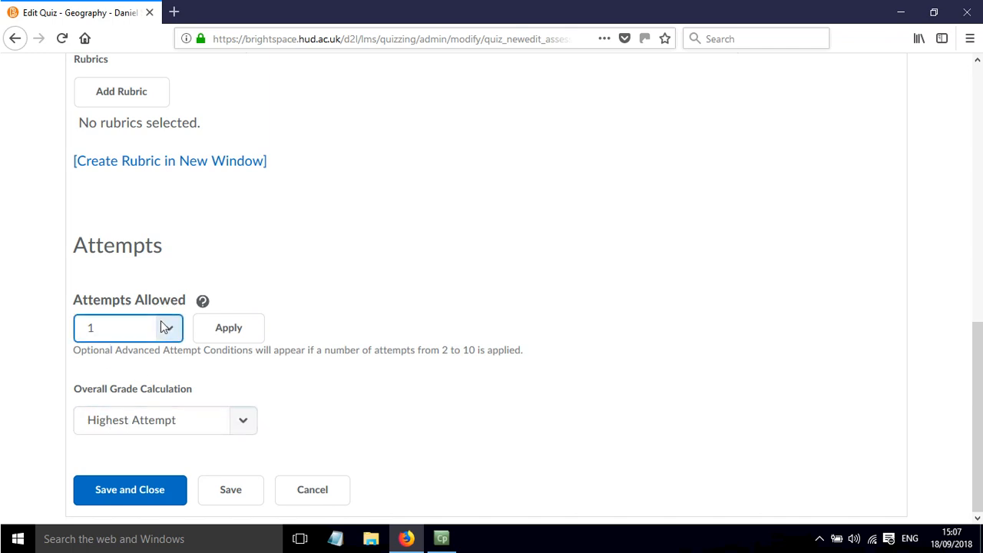
{"action": "left_click", "coordinate": [127, 327]}
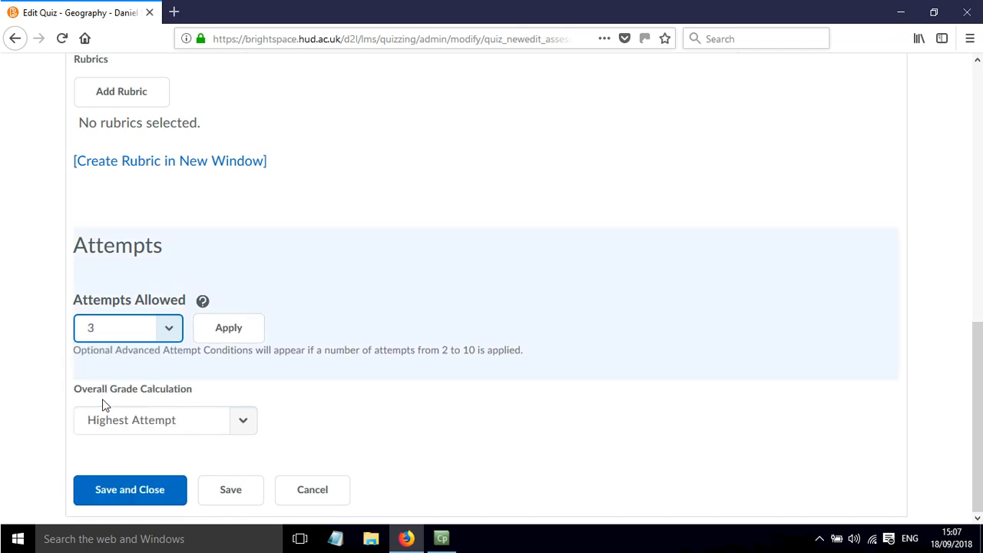
{"action": "left_click", "coordinate": [126, 328]}
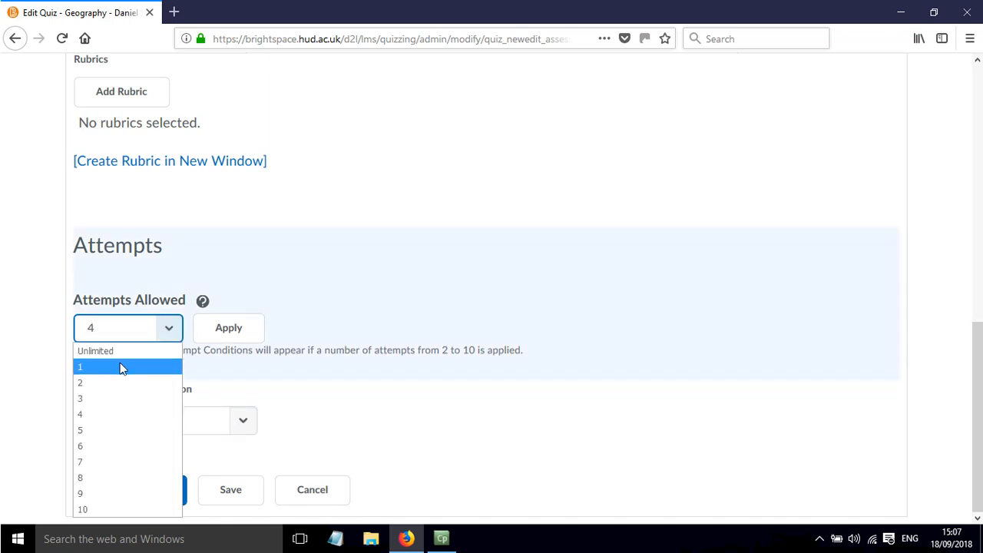
{"action": "left_click", "coordinate": [95, 351]}
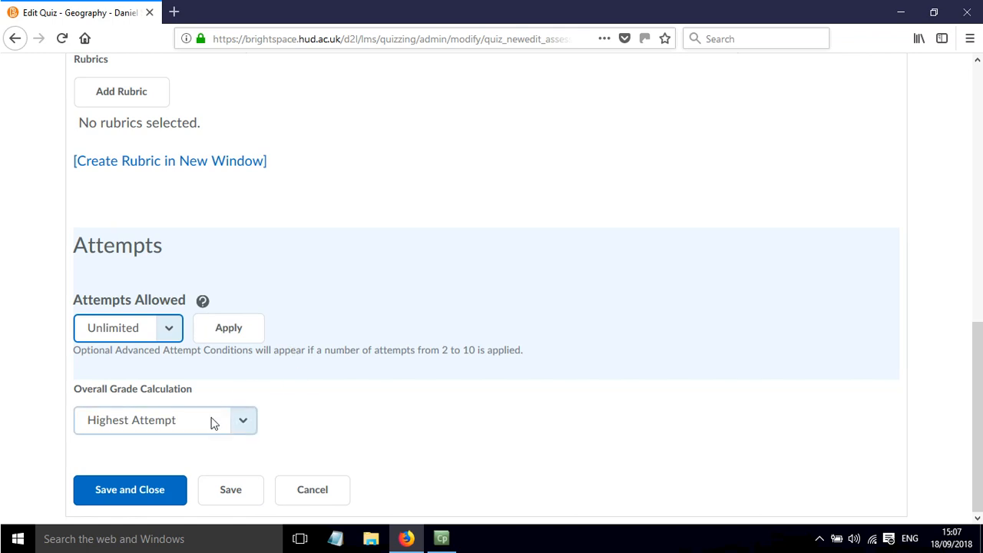
{"action": "left_click", "coordinate": [242, 420]}
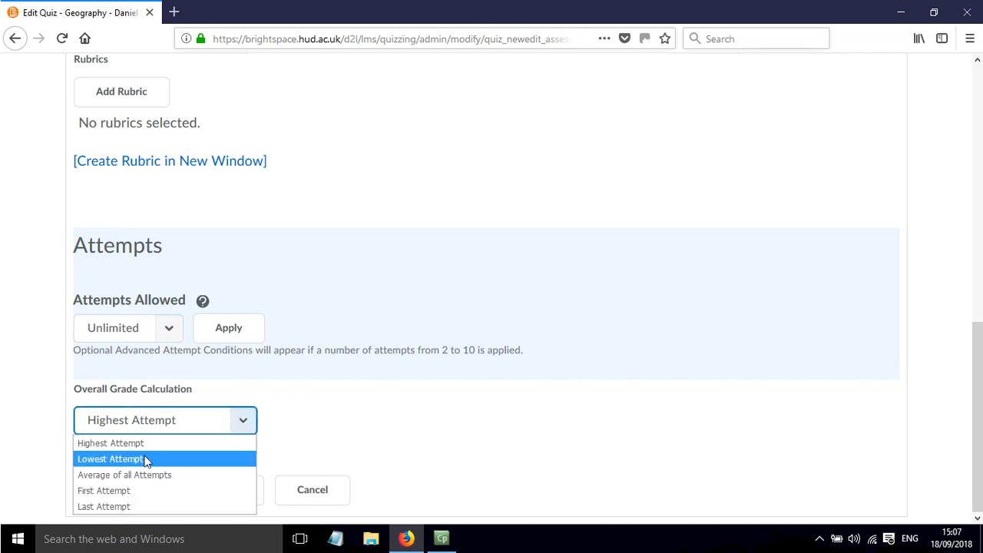
{"action": "mouse_move", "coordinate": [125, 474]}
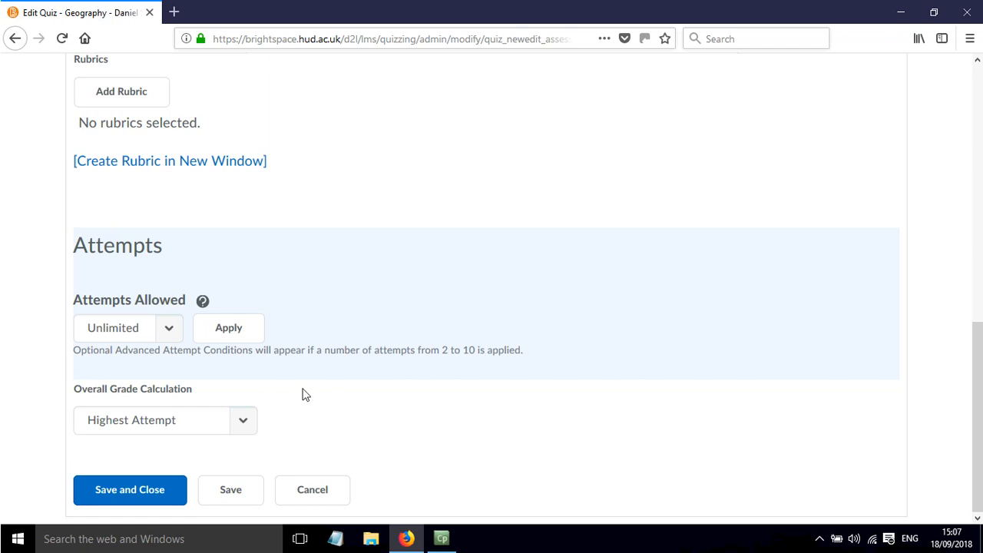
{"action": "mouse_move", "coordinate": [304, 215]}
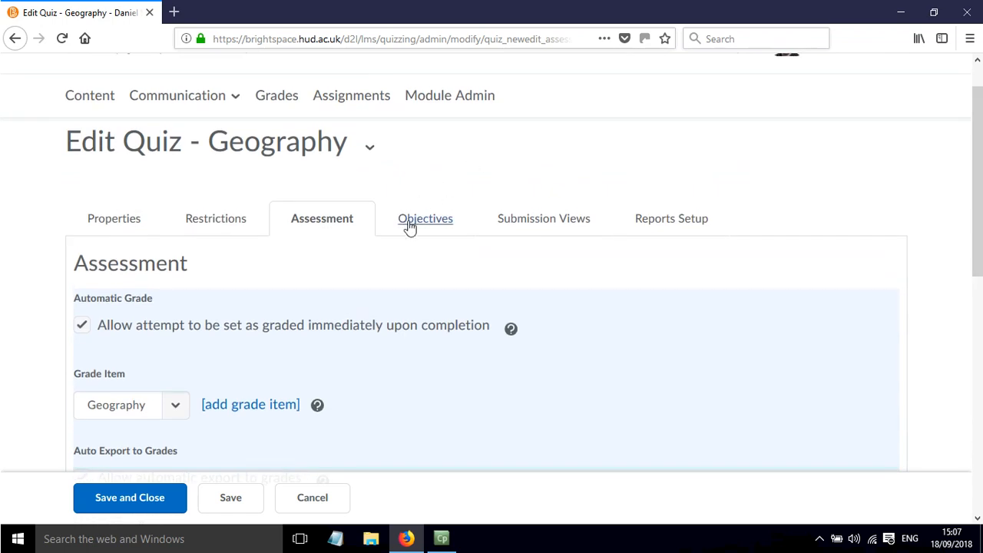
Switch to the Objectives tab, which has no learning objectives associated
{"action": "left_click", "coordinate": [424, 218]}
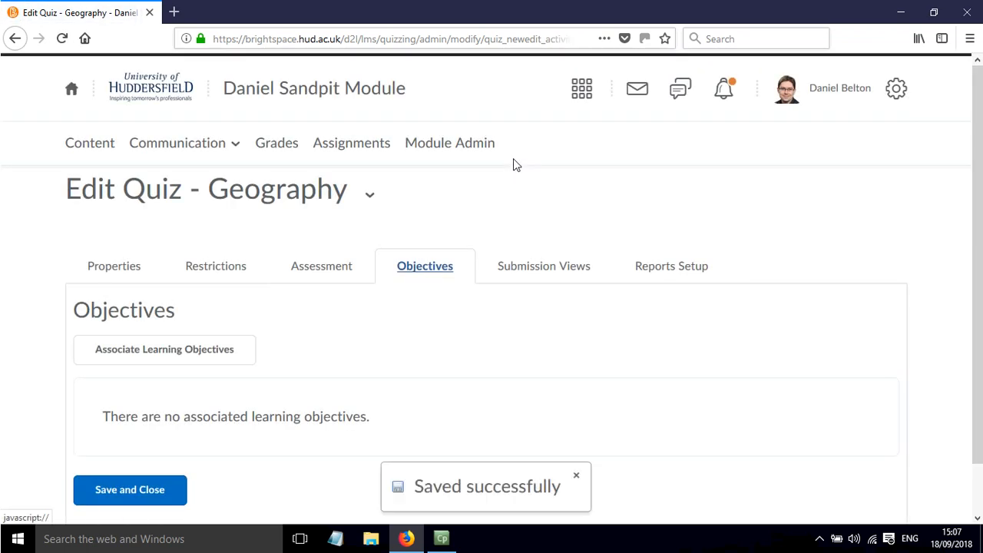
{"action": "scroll", "scroll_direction": "down", "scroll_amount": 3}
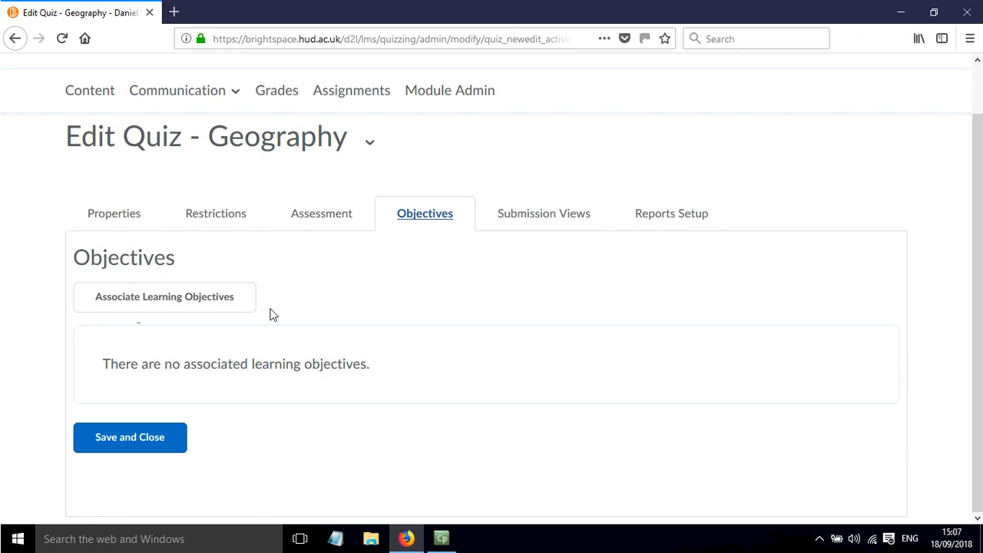
{"action": "mouse_move", "coordinate": [307, 259]}
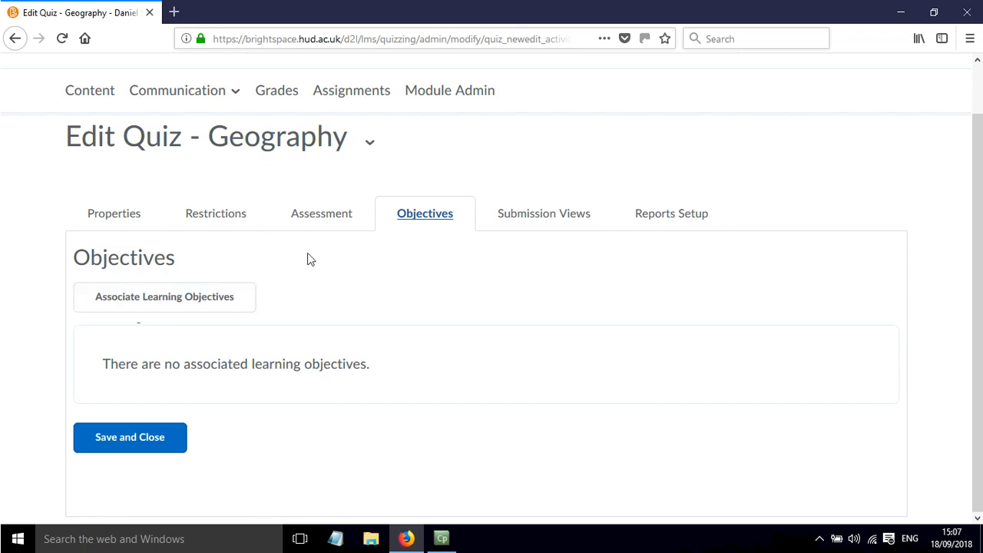
{"action": "mouse_move", "coordinate": [354, 244]}
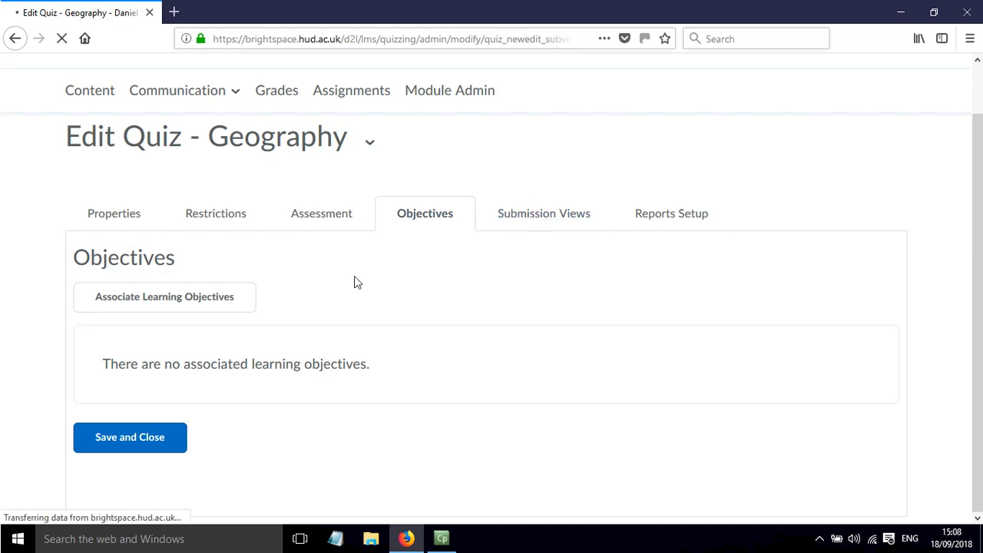
{"action": "left_click", "coordinate": [543, 212]}
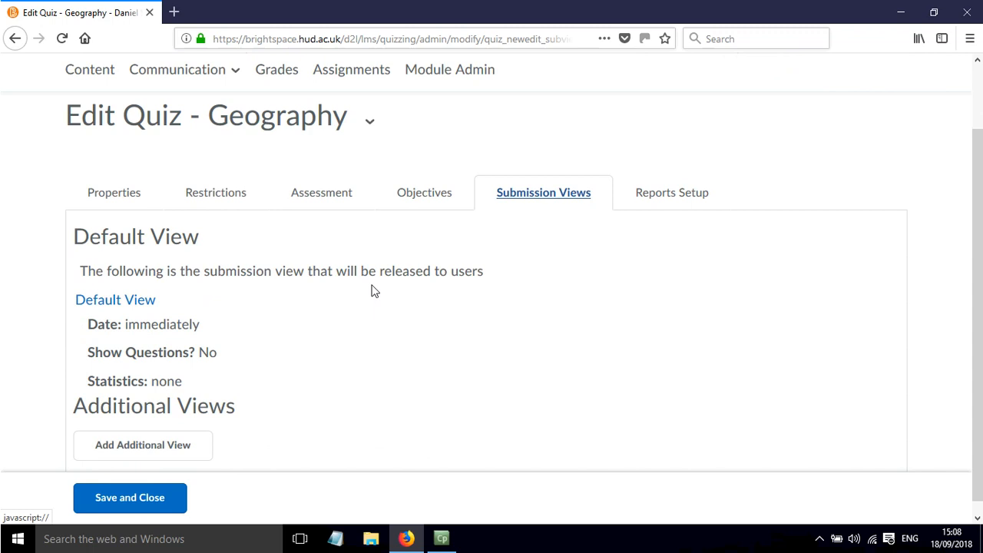
{"action": "scroll", "scroll_direction": "down", "scroll_amount": 3}
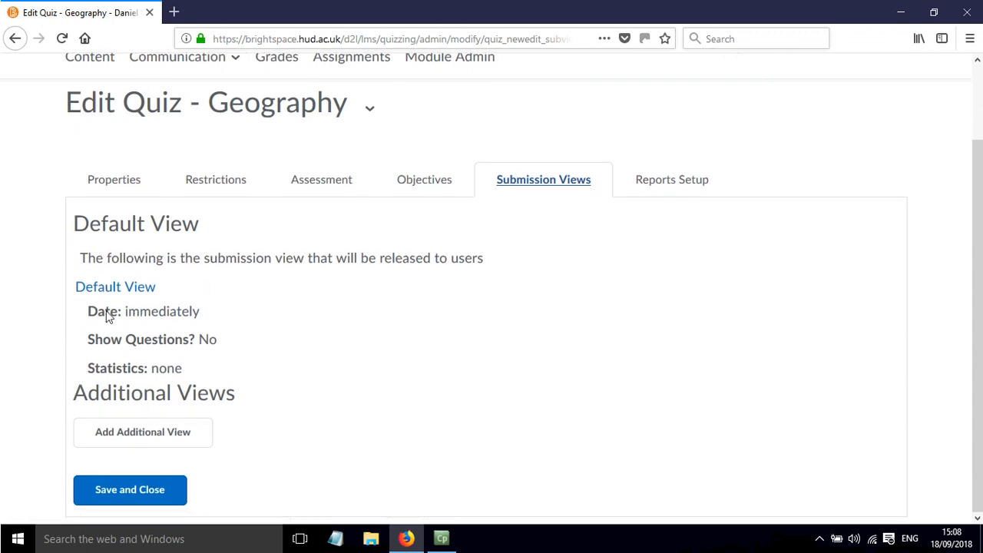
{"action": "mouse_move", "coordinate": [190, 313]}
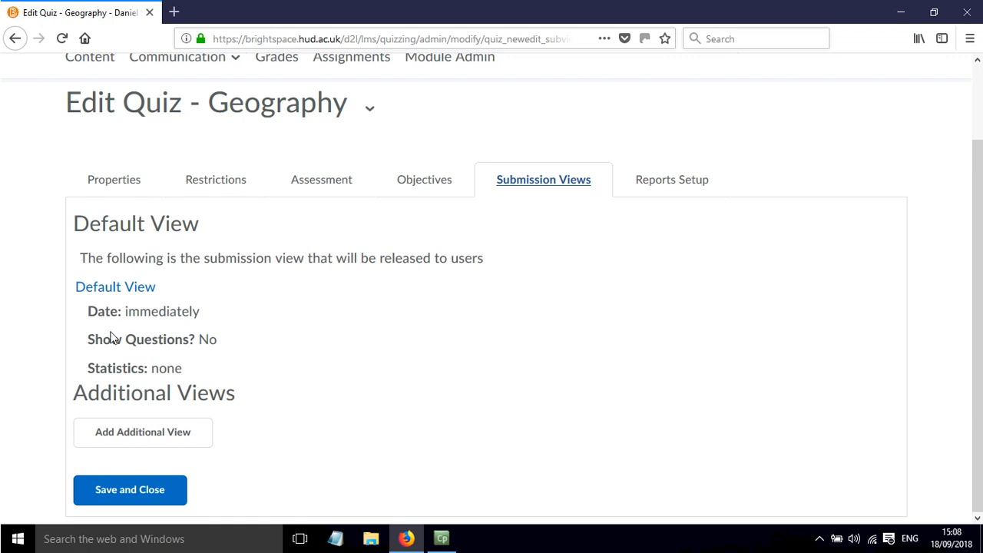
{"action": "mouse_move", "coordinate": [185, 367]}
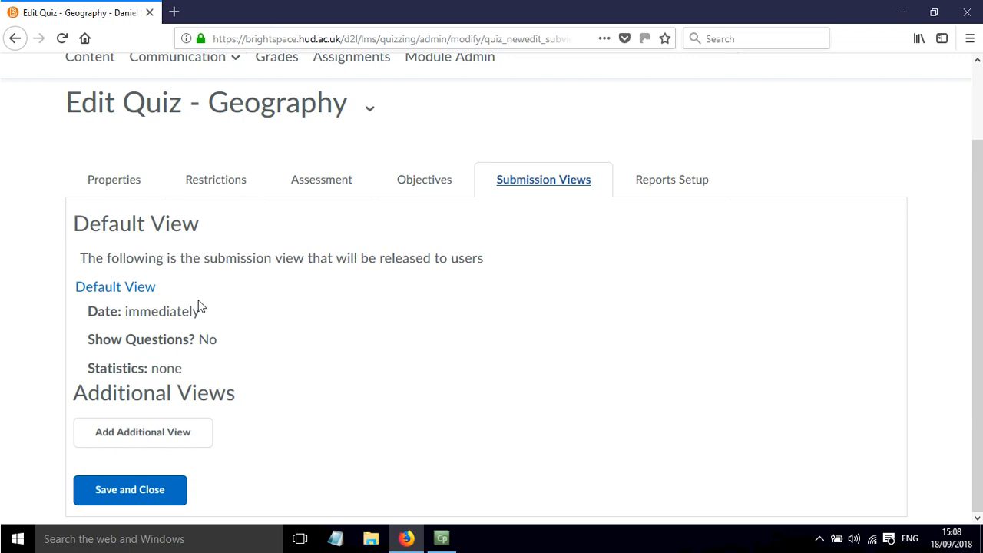
{"action": "mouse_move", "coordinate": [199, 305]}
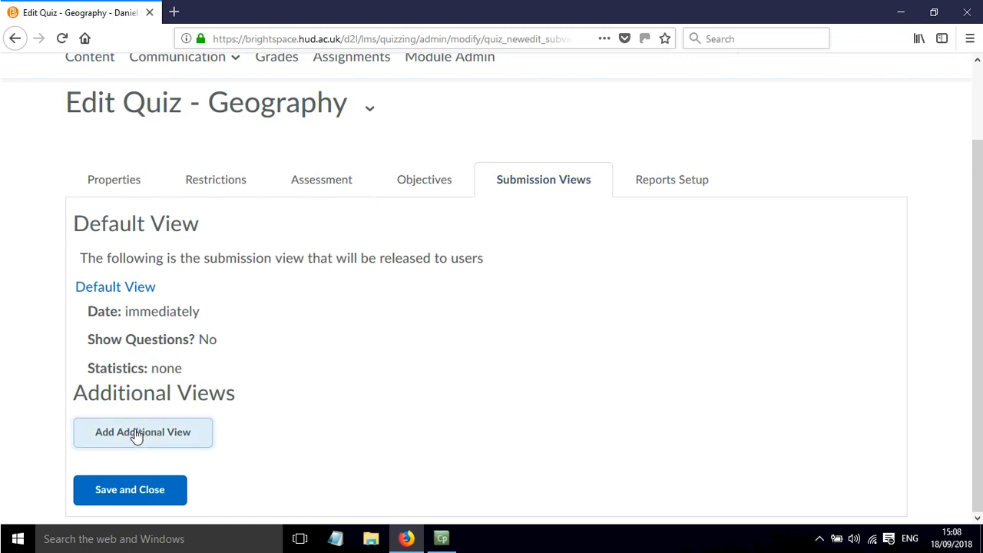
Add a submission view named 'view feedback after due date' and scroll to View Restrictions
{"action": "left_click", "coordinate": [143, 431]}
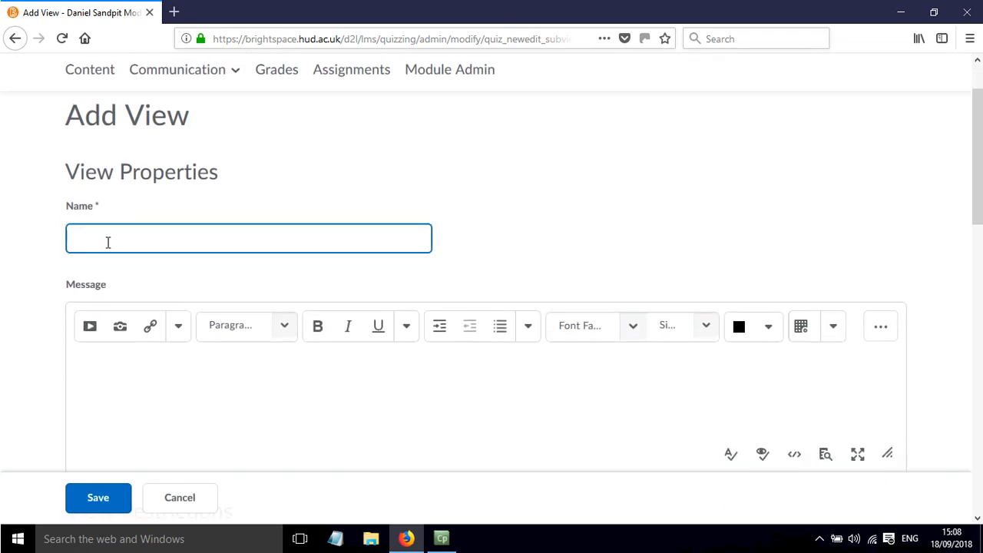
{"action": "type", "text": "vew"}
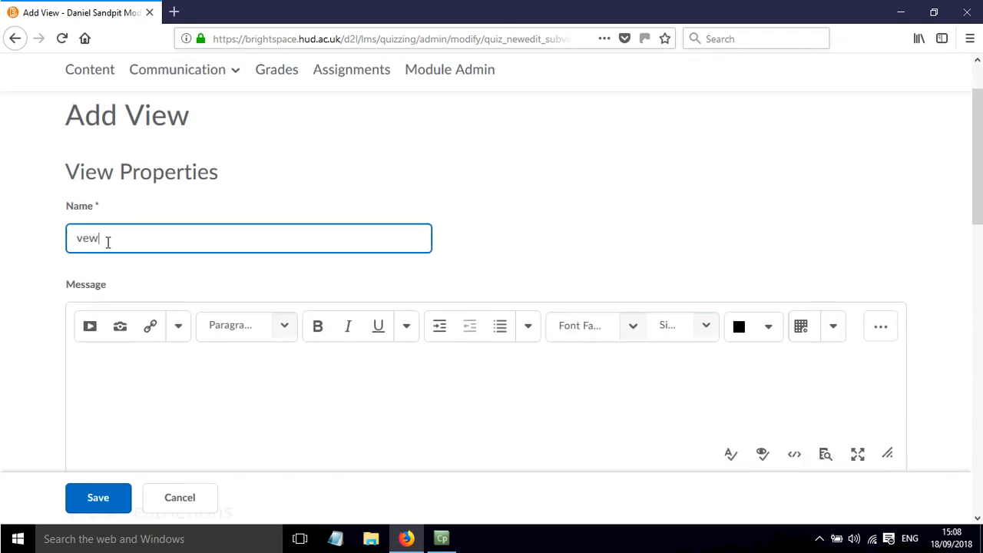
{"action": "type", "text": "view f"}
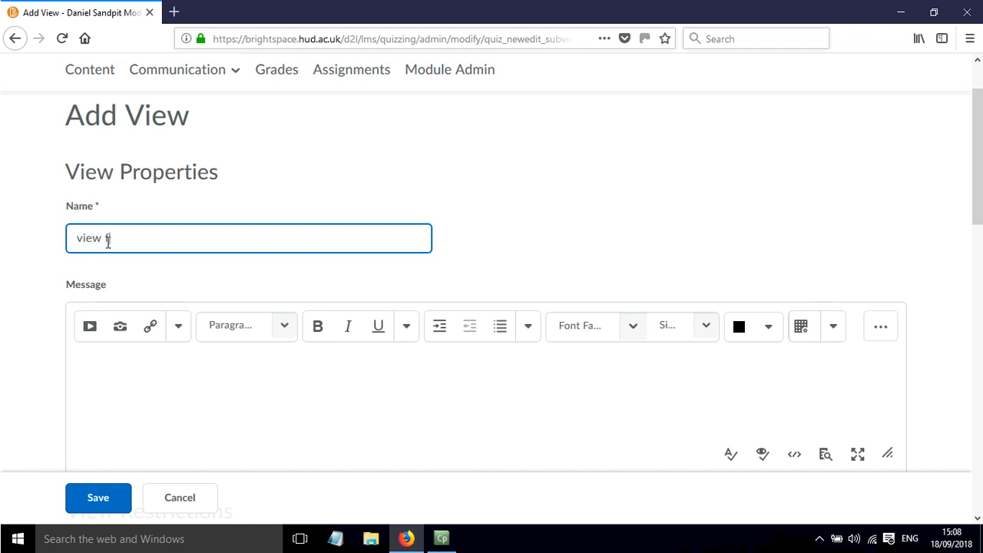
{"action": "type", "text": "eedback after"}
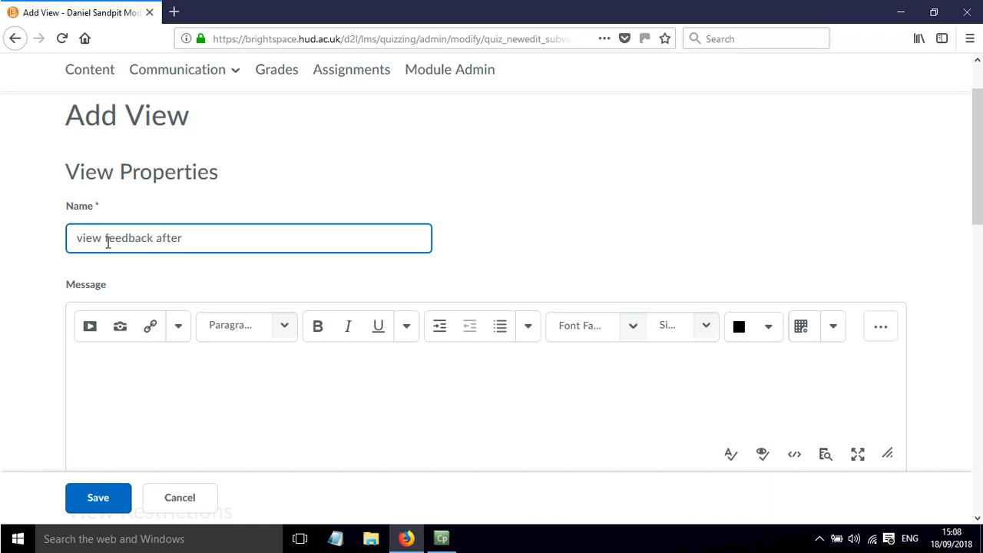
{"action": "type", "text": "due date"}
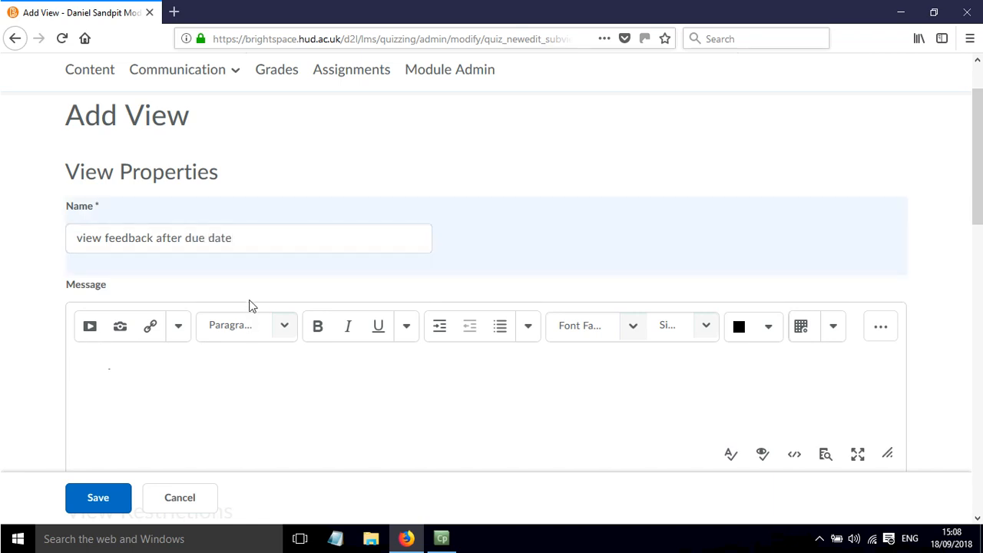
{"action": "scroll", "scroll_direction": "down", "scroll_amount": 3}
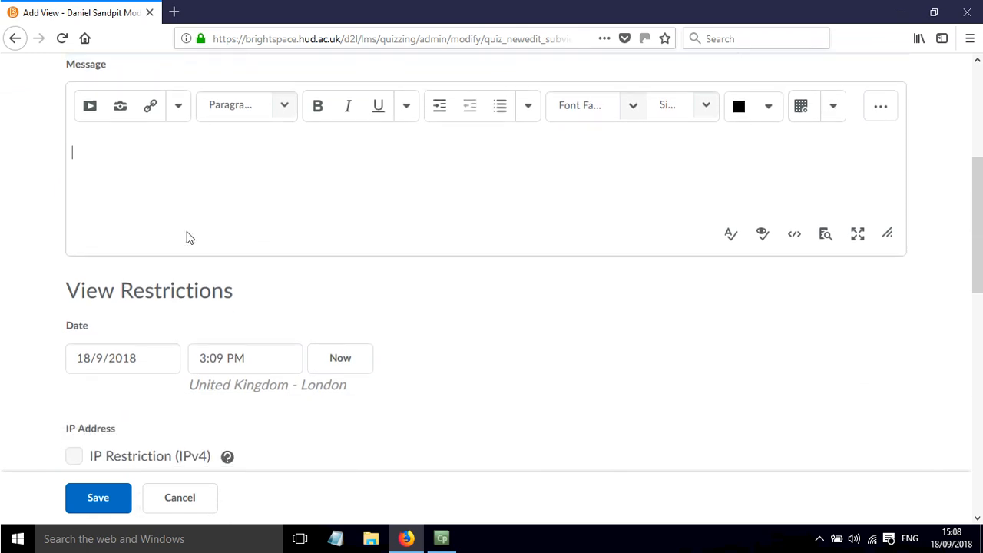
{"action": "scroll", "scroll_direction": "down", "scroll_amount": 3}
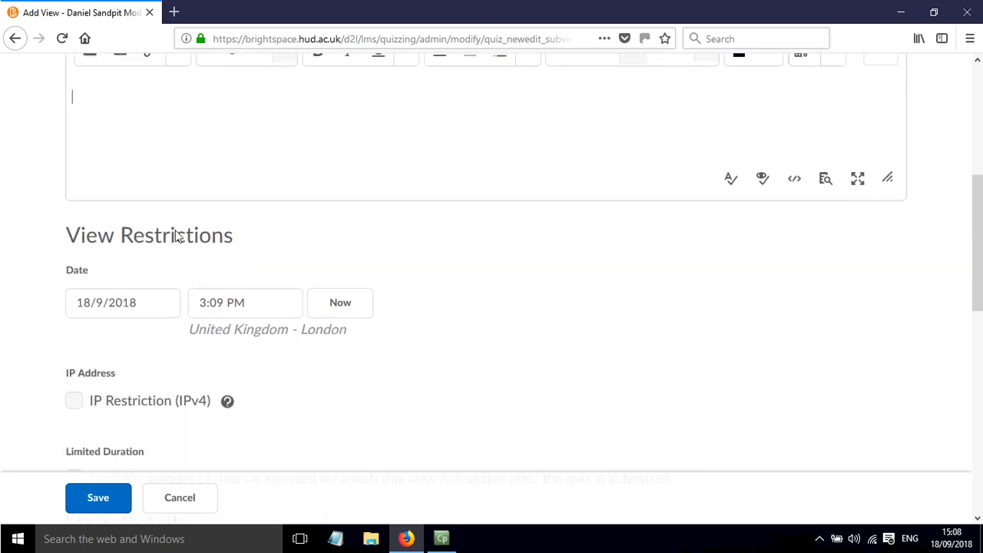
Set the submission view's release date to 25/9/2018 at 3:09 PM
{"action": "left_click", "coordinate": [122, 302]}
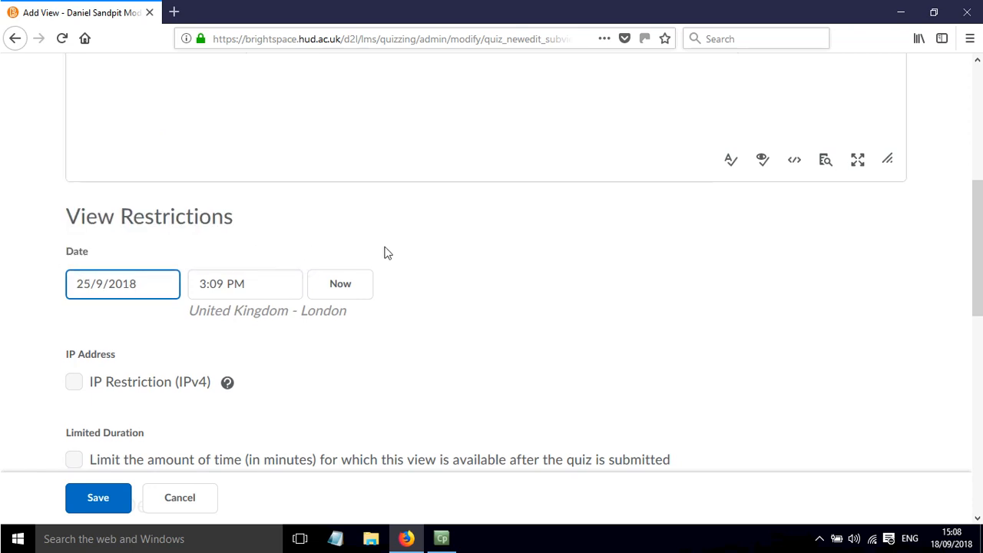
{"action": "scroll", "scroll_direction": "down", "scroll_amount": 3}
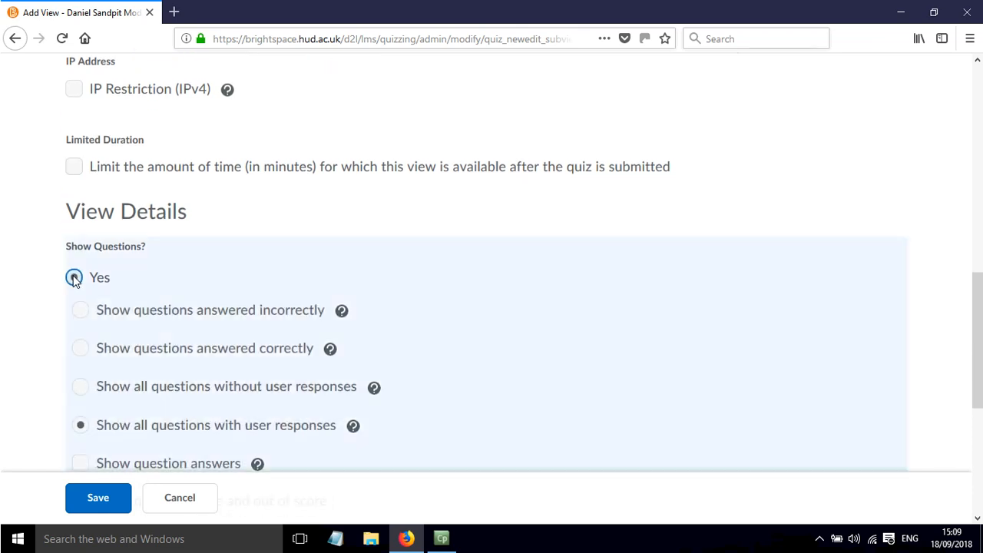
Set the view to show all questions with user responses, question answers, question scores and attempt score
{"action": "scroll", "scroll_direction": "down", "scroll_amount": 3}
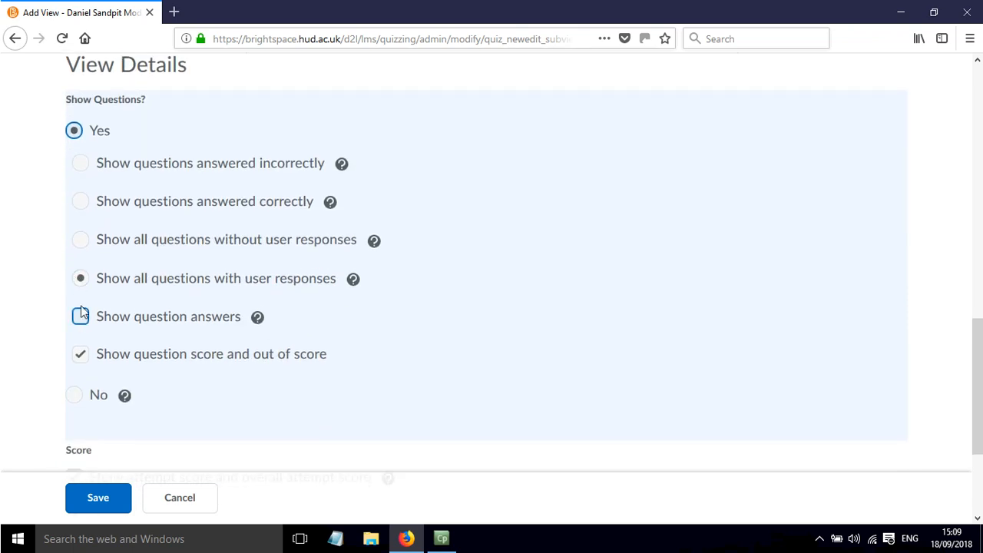
{"action": "left_click", "coordinate": [80, 316]}
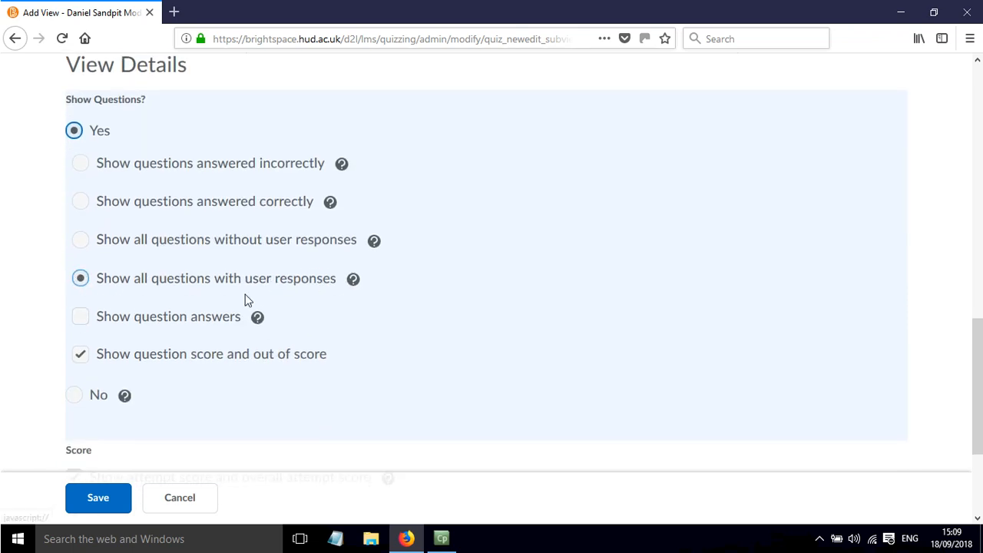
{"action": "left_click", "coordinate": [80, 316]}
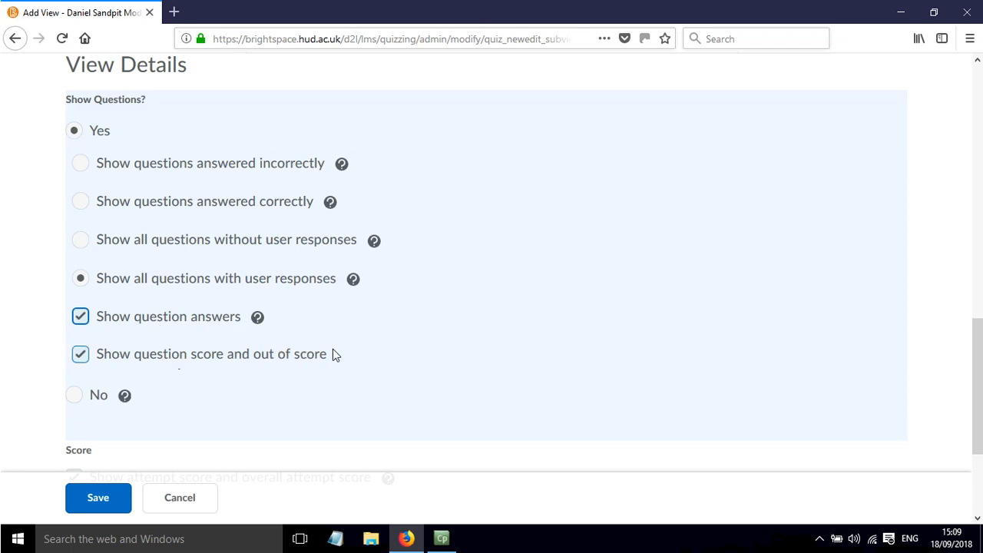
{"action": "scroll", "scroll_direction": "down", "scroll_amount": 3}
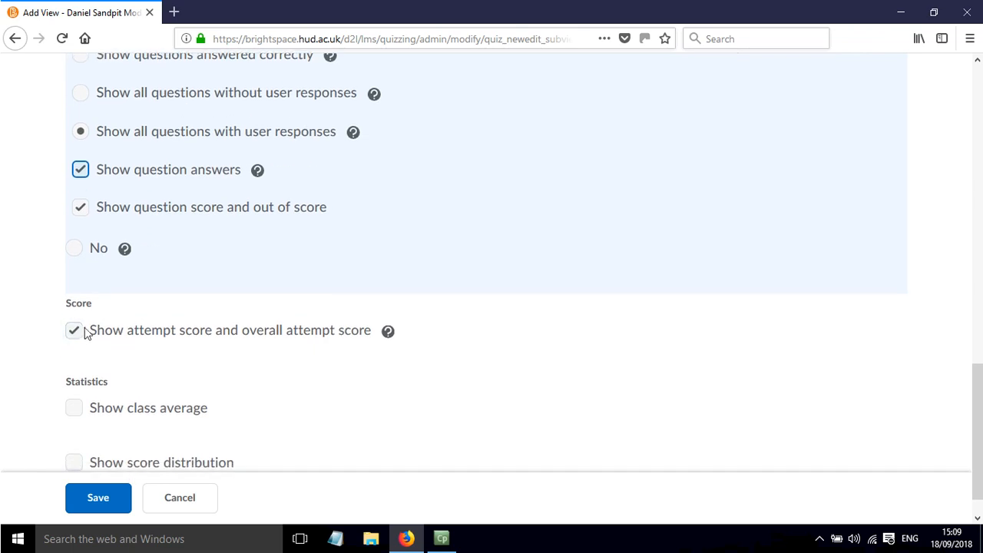
{"action": "left_click", "coordinate": [73, 330]}
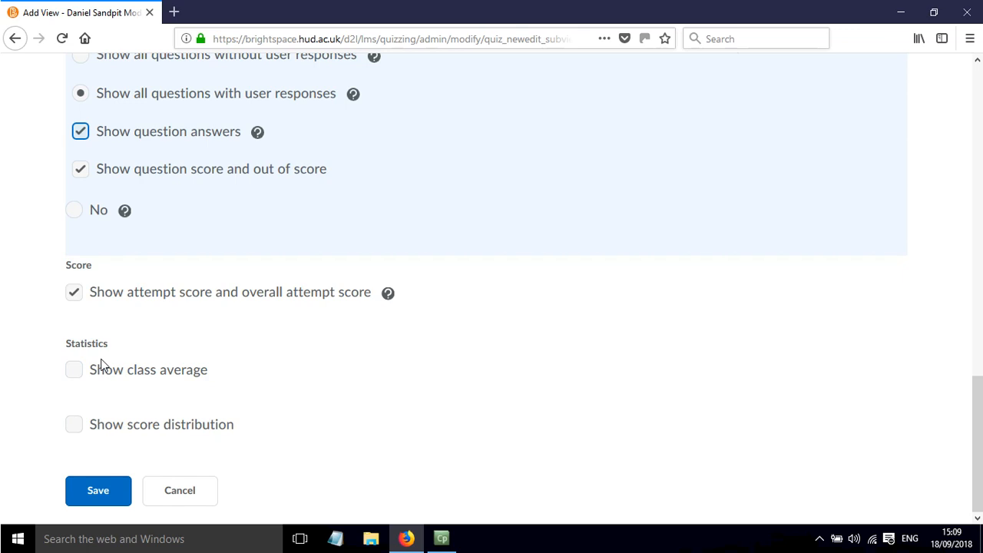
{"action": "scroll", "scroll_direction": "up", "scroll_amount": 3}
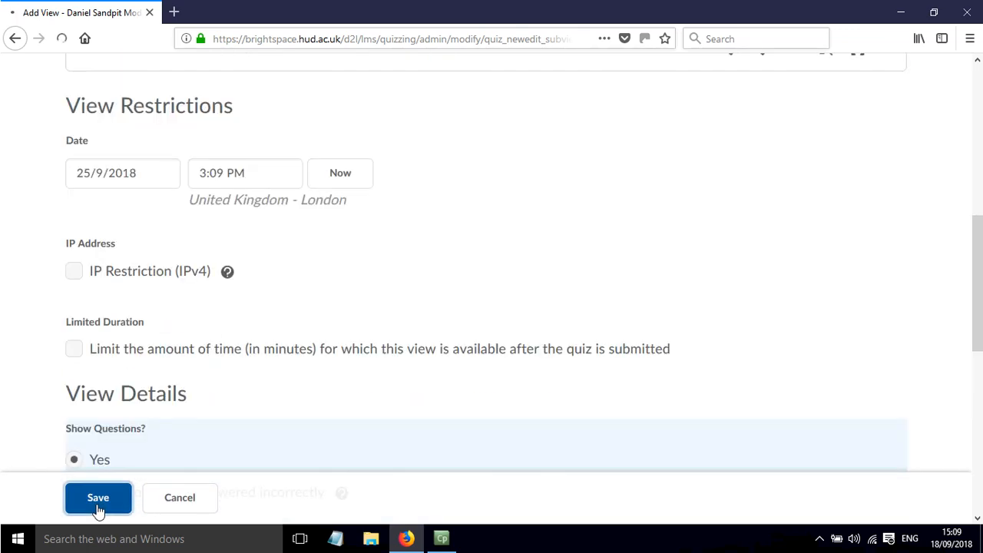
Save the 'view feedback after due date' view and confirm it appears under Additional Views
{"action": "left_click", "coordinate": [98, 498]}
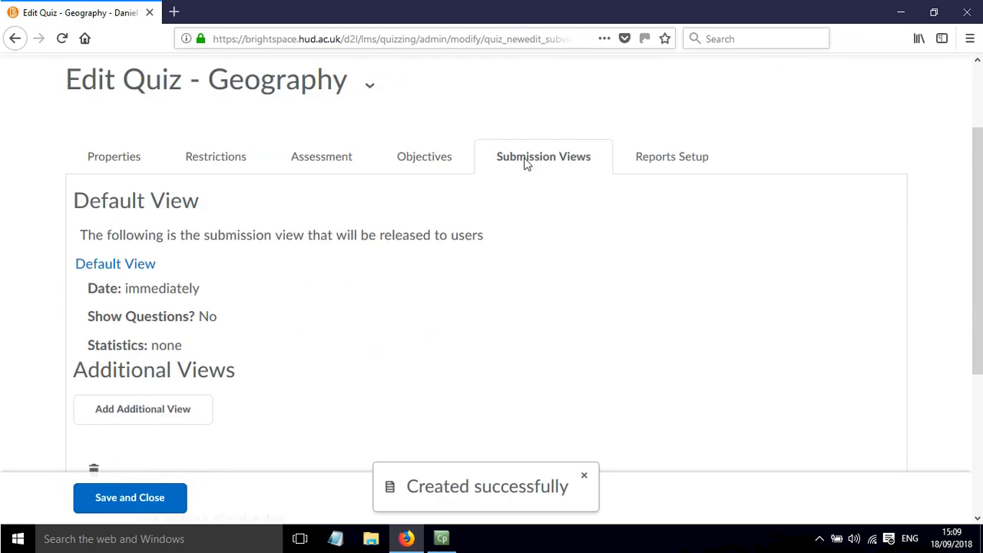
{"action": "scroll", "scroll_direction": "down", "scroll_amount": 3}
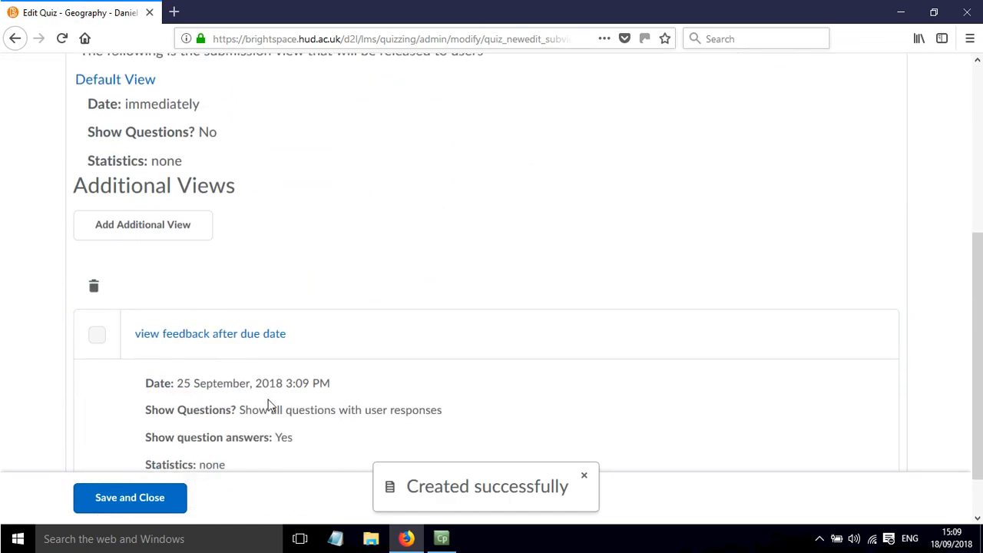
{"action": "mouse_move", "coordinate": [227, 418]}
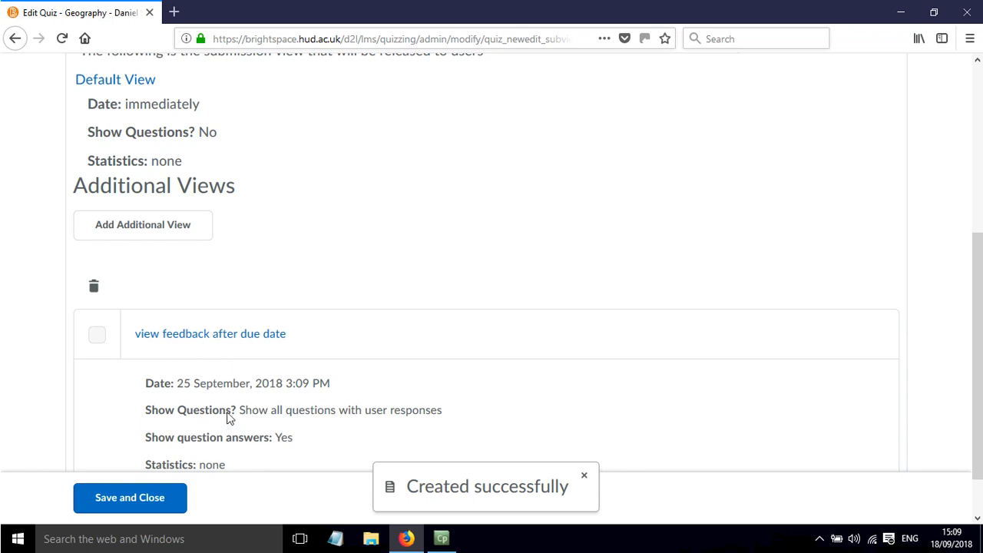
{"action": "scroll", "scroll_direction": "down", "scroll_amount": 3}
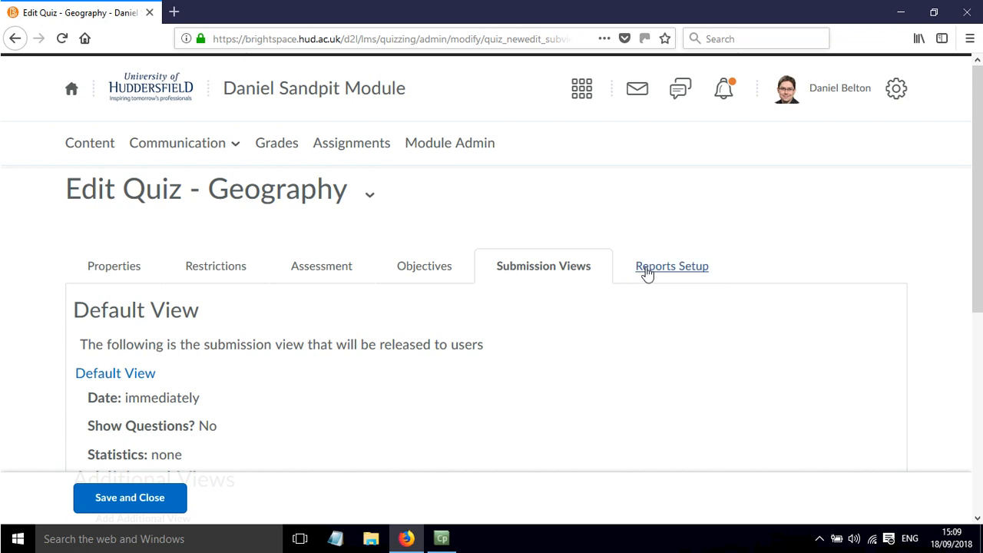
Switch to the Geography quiz's Reports Setup, which has no reports yet
{"action": "left_click", "coordinate": [671, 266]}
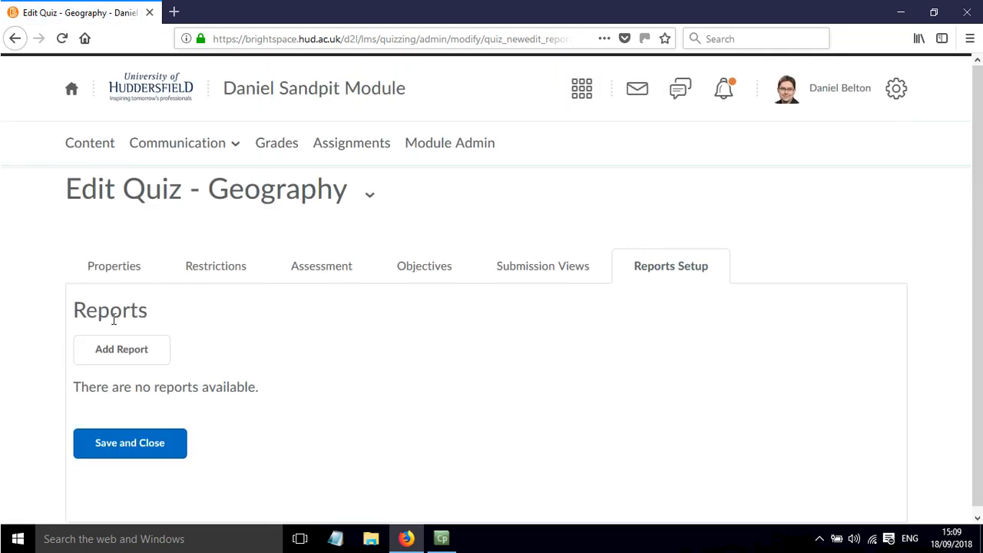
{"action": "mouse_move", "coordinate": [384, 384]}
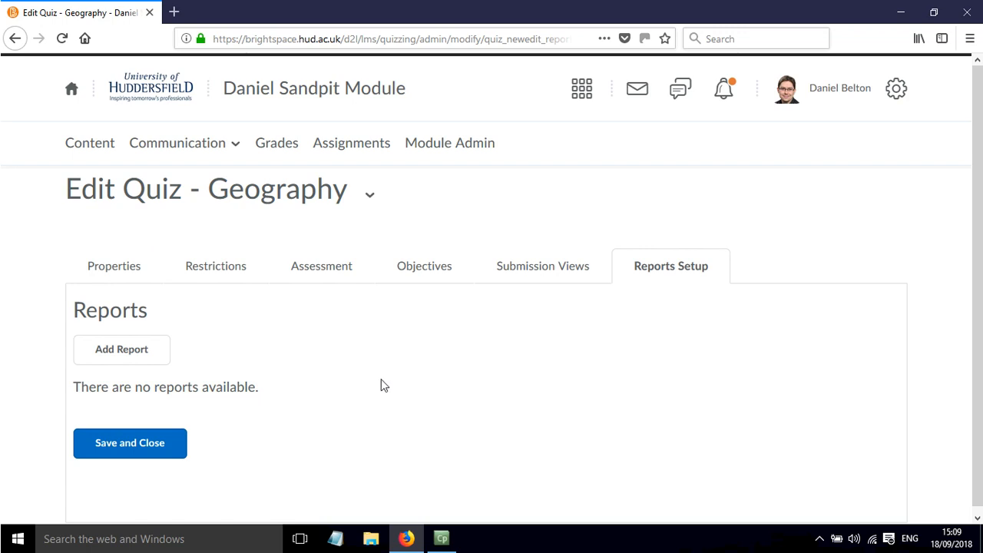
{"action": "mouse_move", "coordinate": [269, 362]}
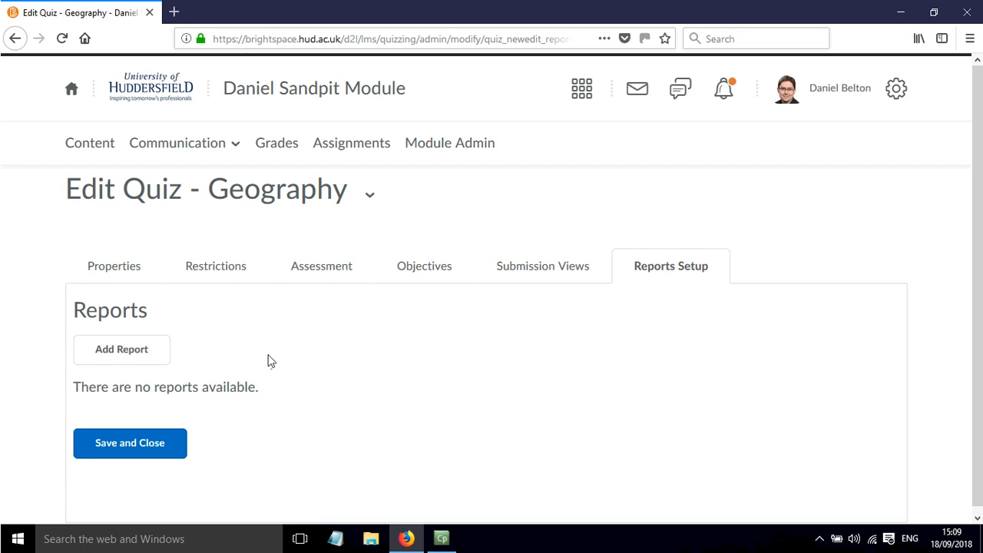
{"action": "mouse_move", "coordinate": [272, 361]}
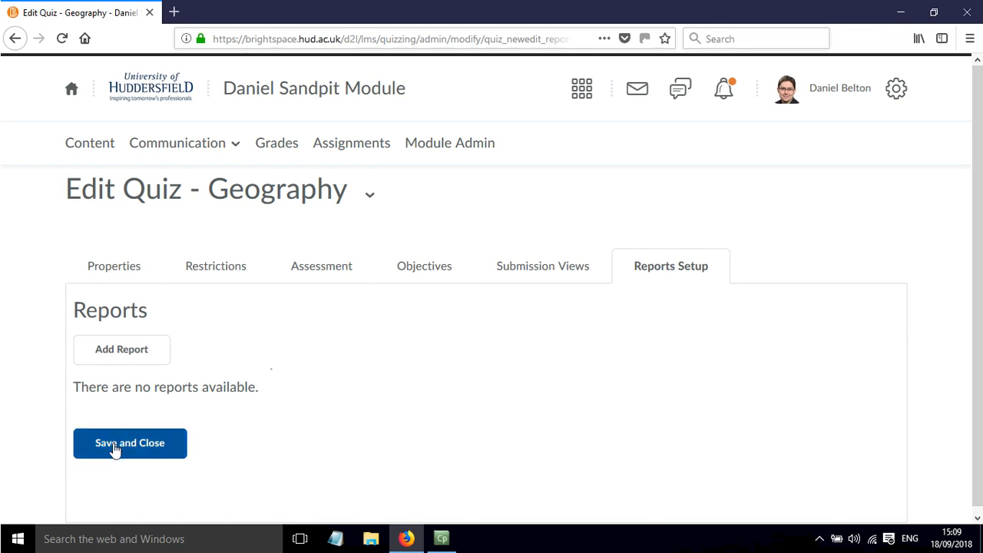
Save and close the Geography quiz, returning to the Manage Quizzes list
{"action": "left_click", "coordinate": [130, 444]}
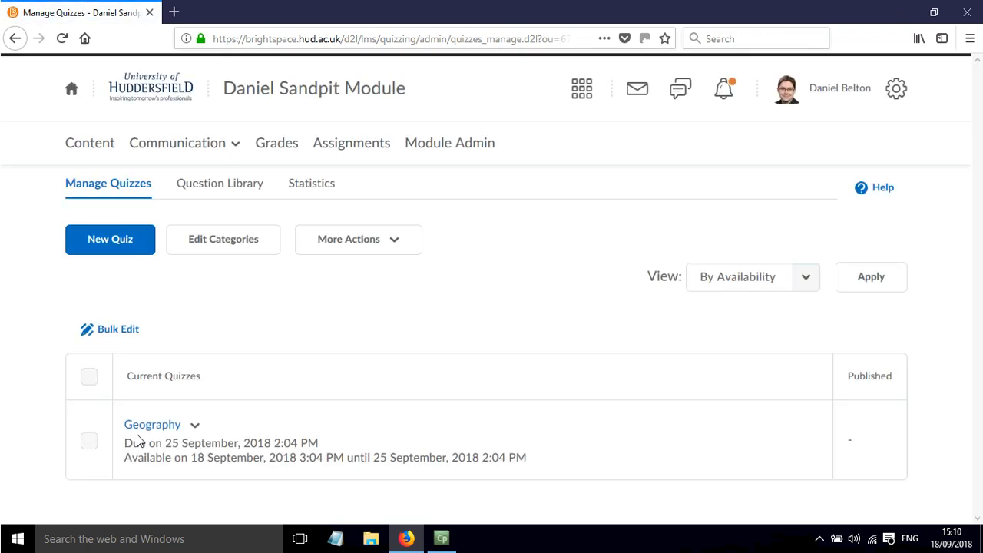
{"action": "mouse_move", "coordinate": [386, 357]}
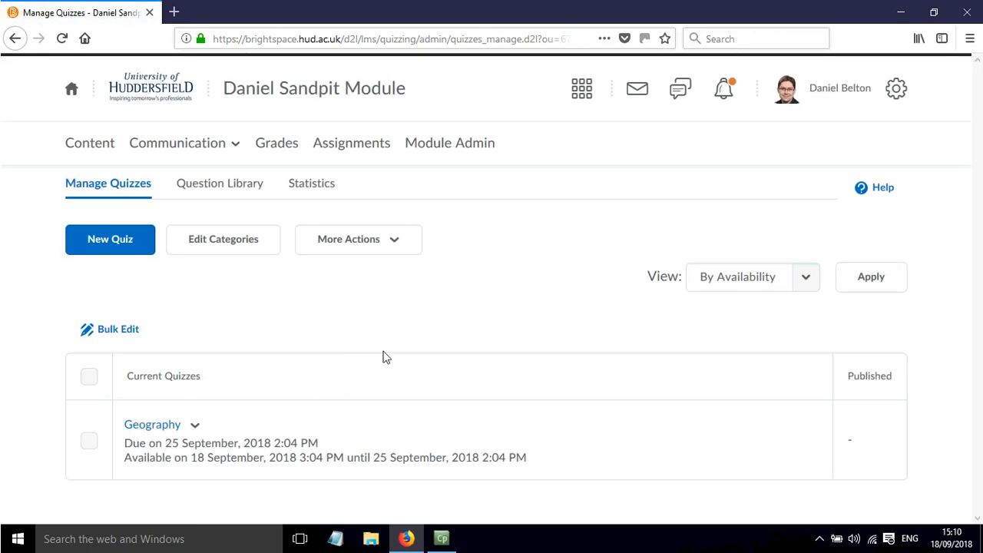